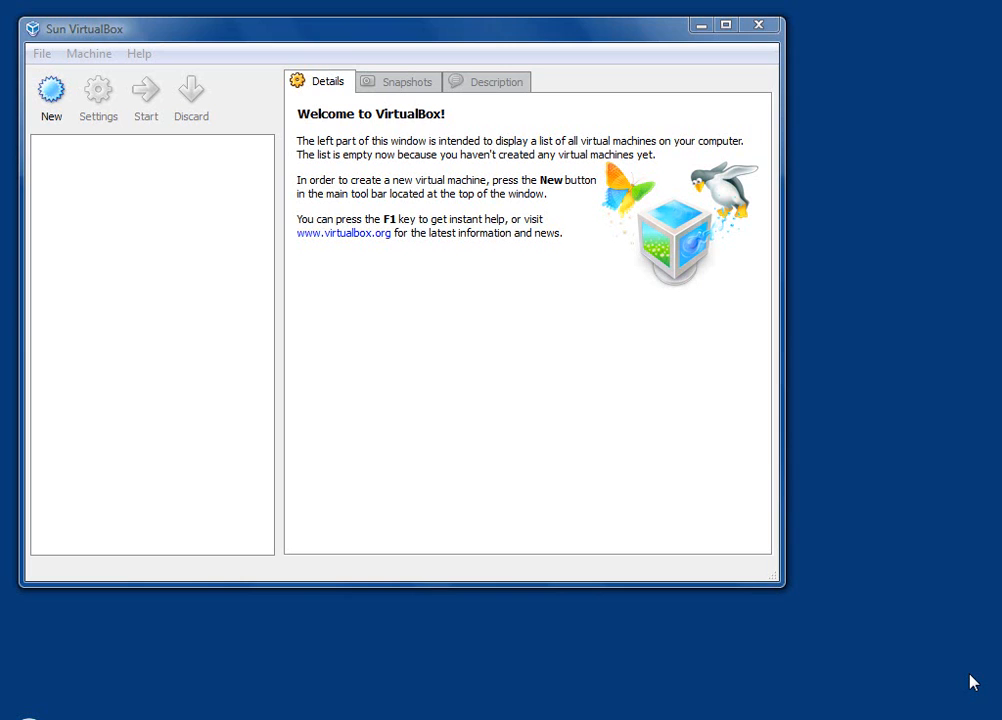
mouse_move(963, 676)
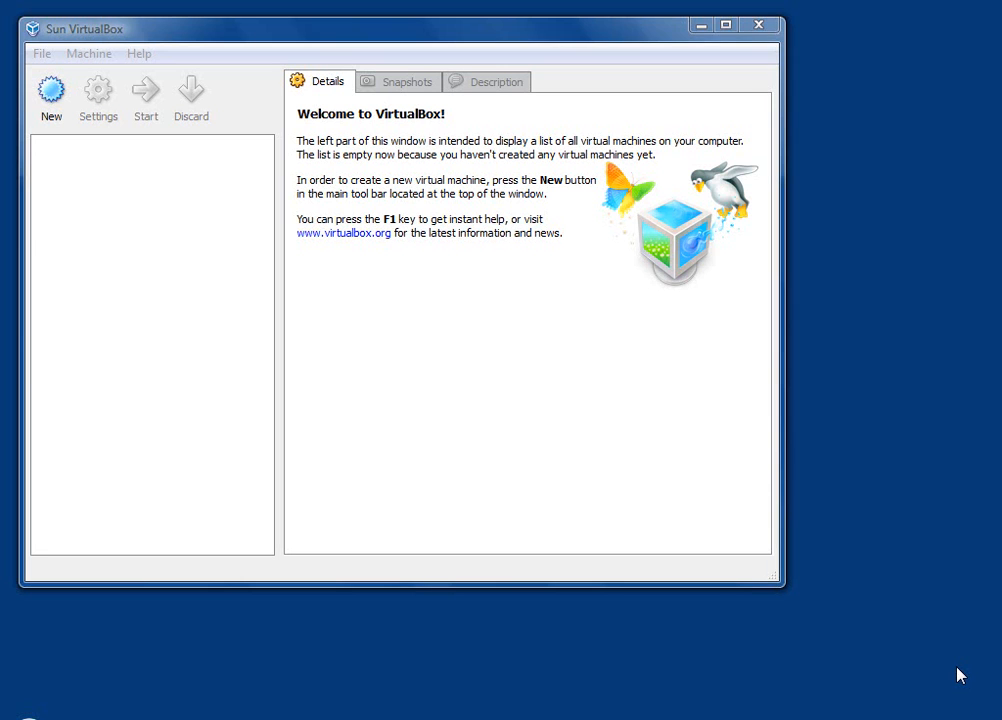
mouse_move(365, 488)
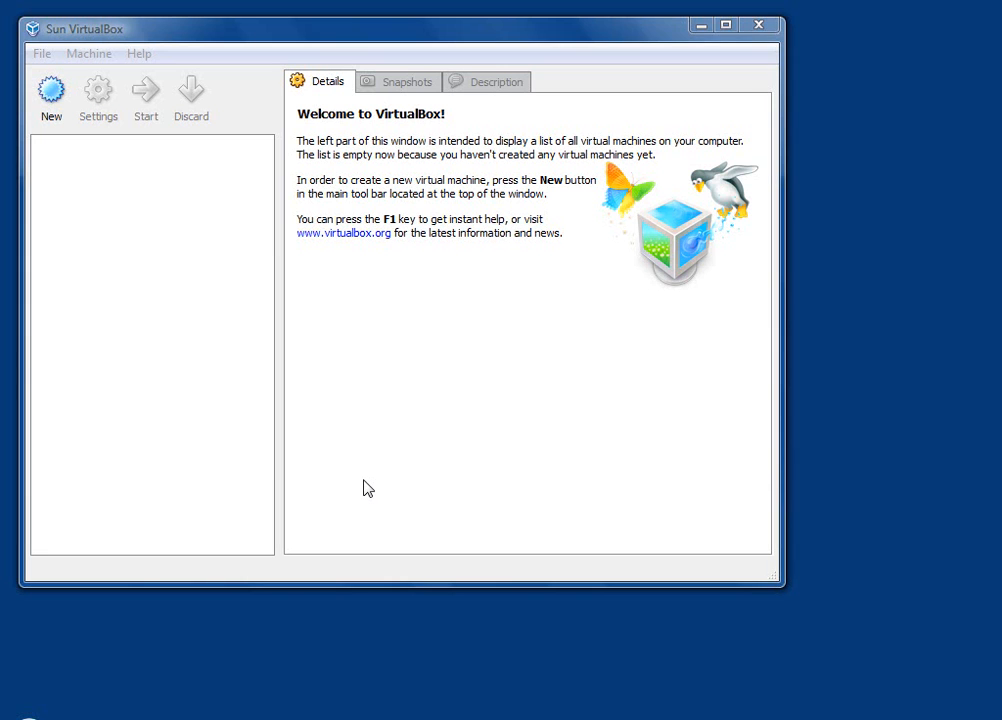
mouse_move(305, 711)
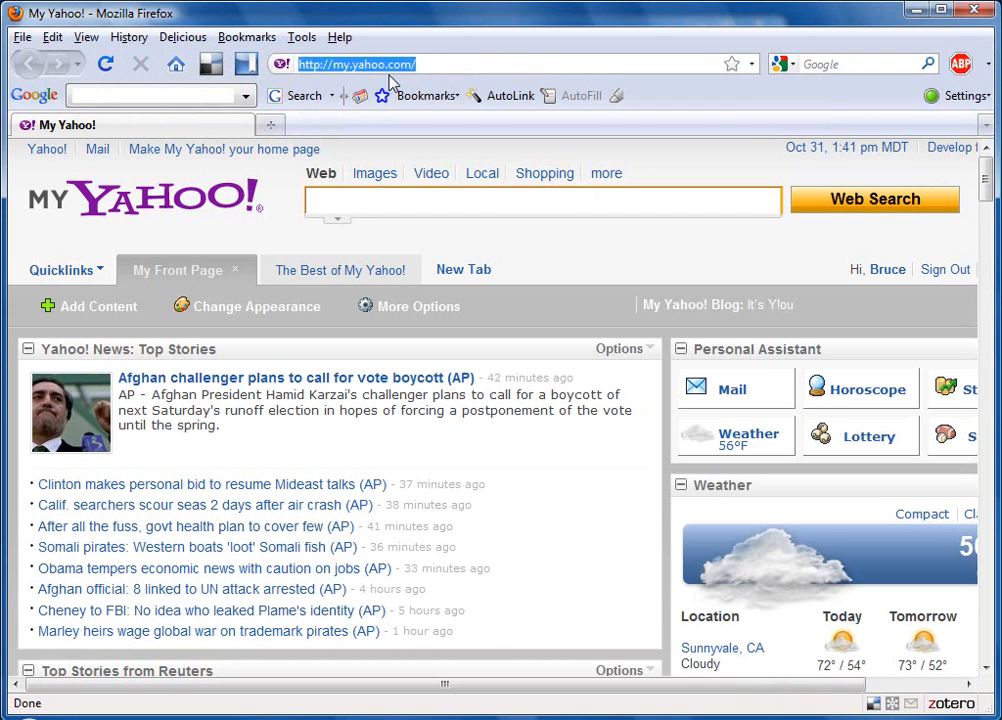
Visit the VirtualBox.org welcome page from the address bar, then enter ubuntu.com
type("virtual")
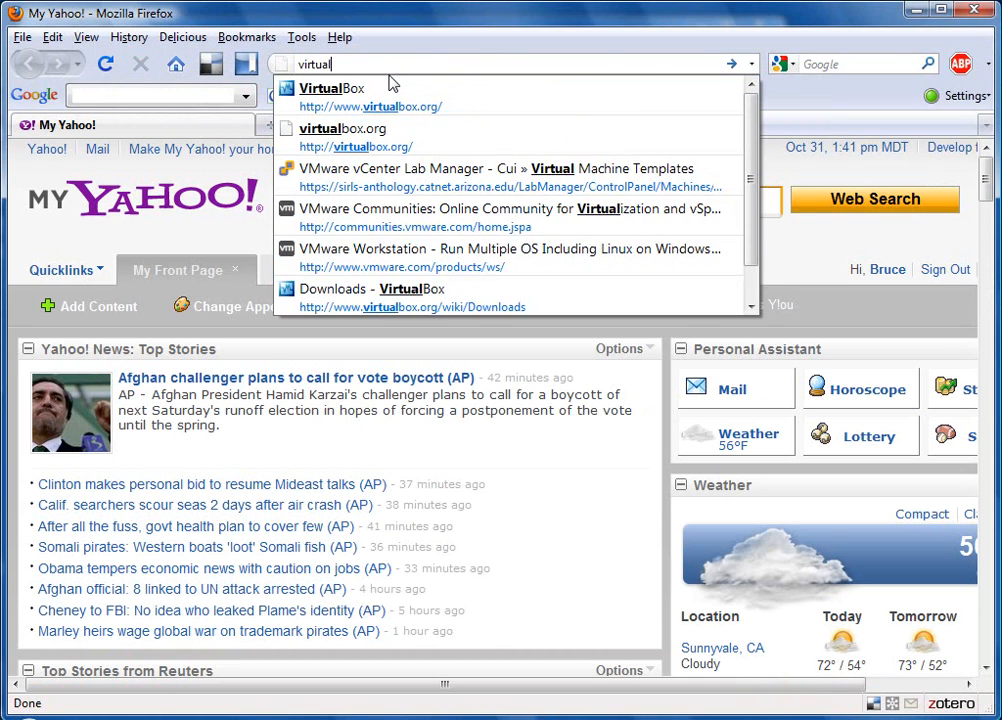
left_click(342, 128)
type("u")
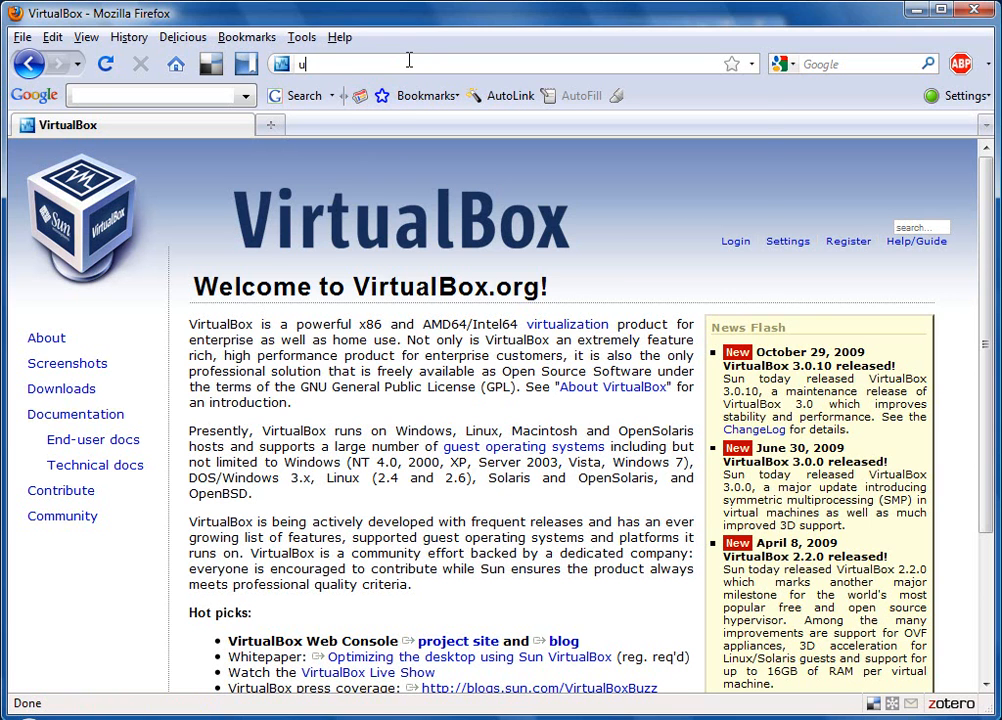
type("buntu.com")
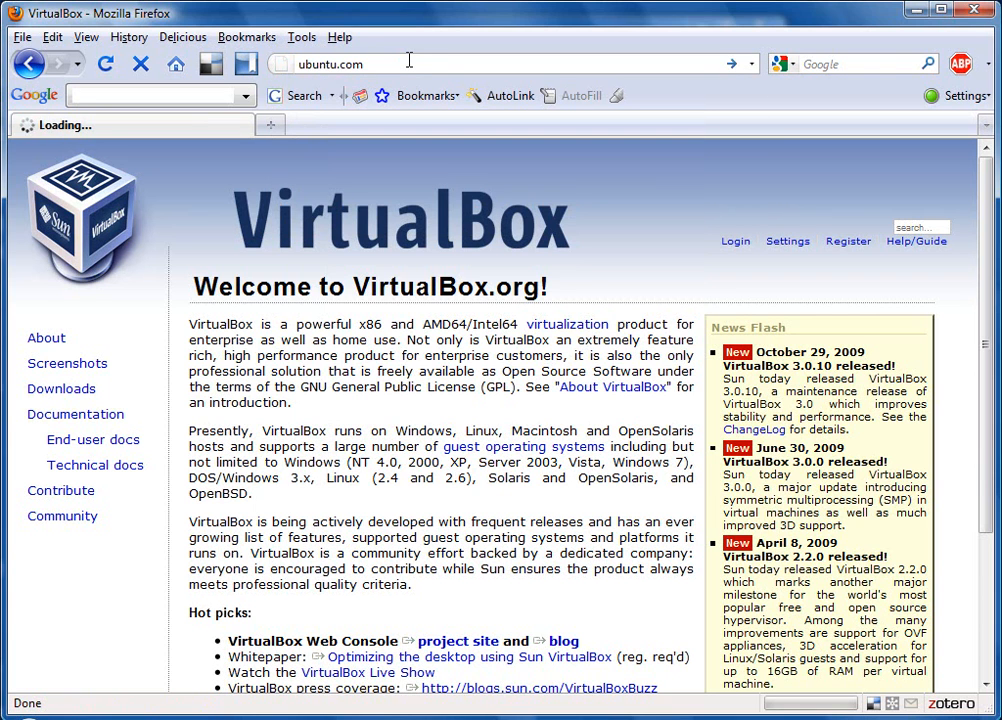
Load ubuntu.com and go through Server Edition to the Download Ubuntu Server page
key("Return")
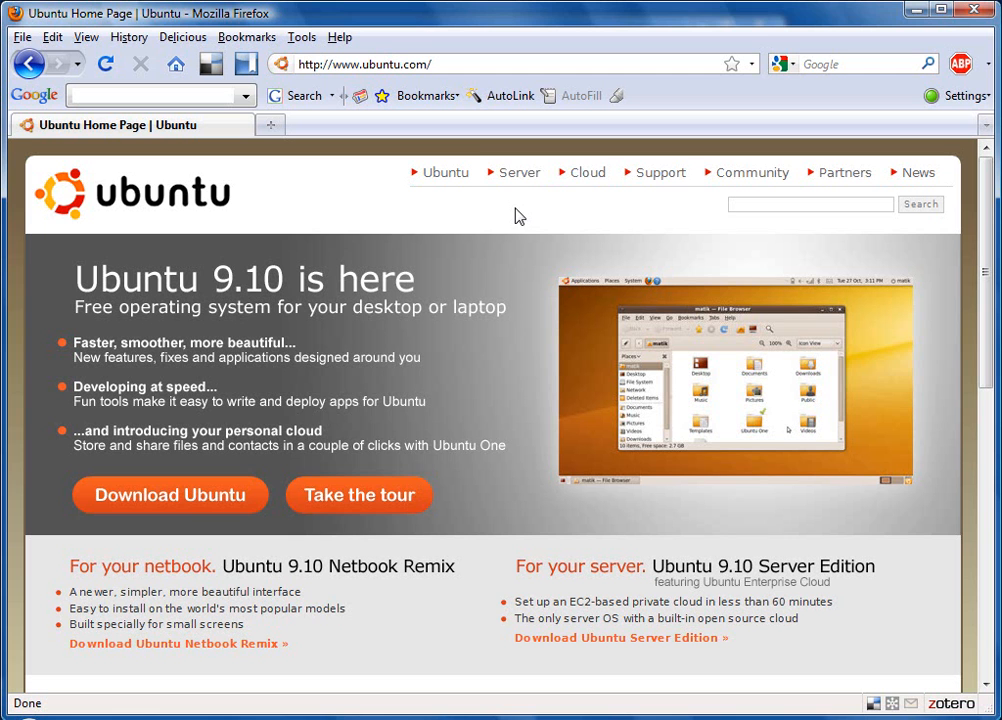
mouse_move(519, 172)
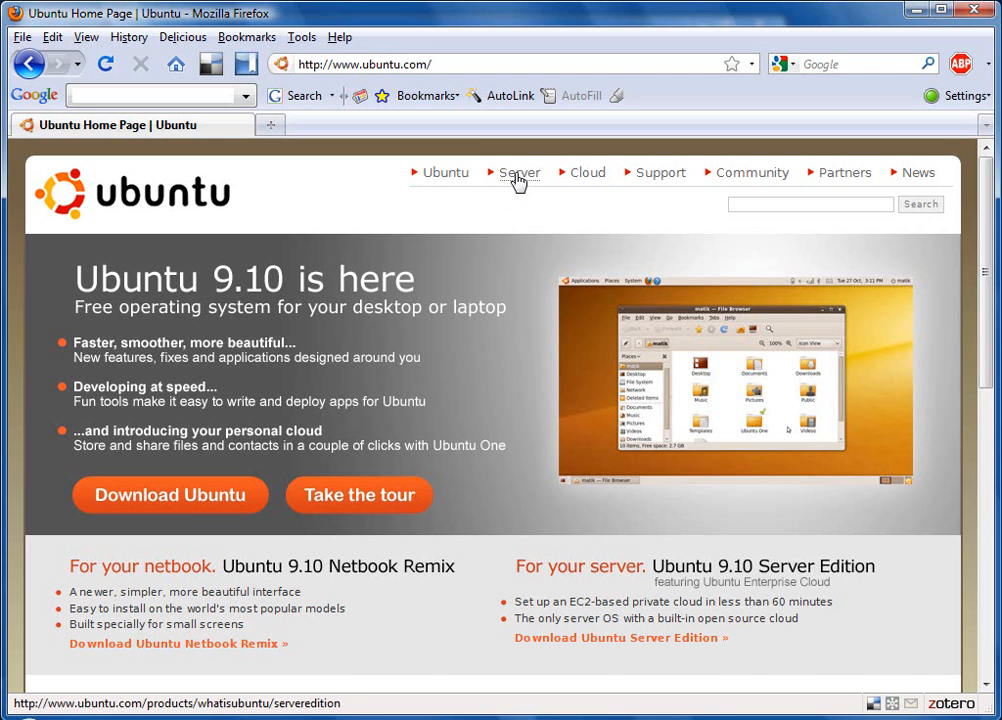
left_click(519, 172)
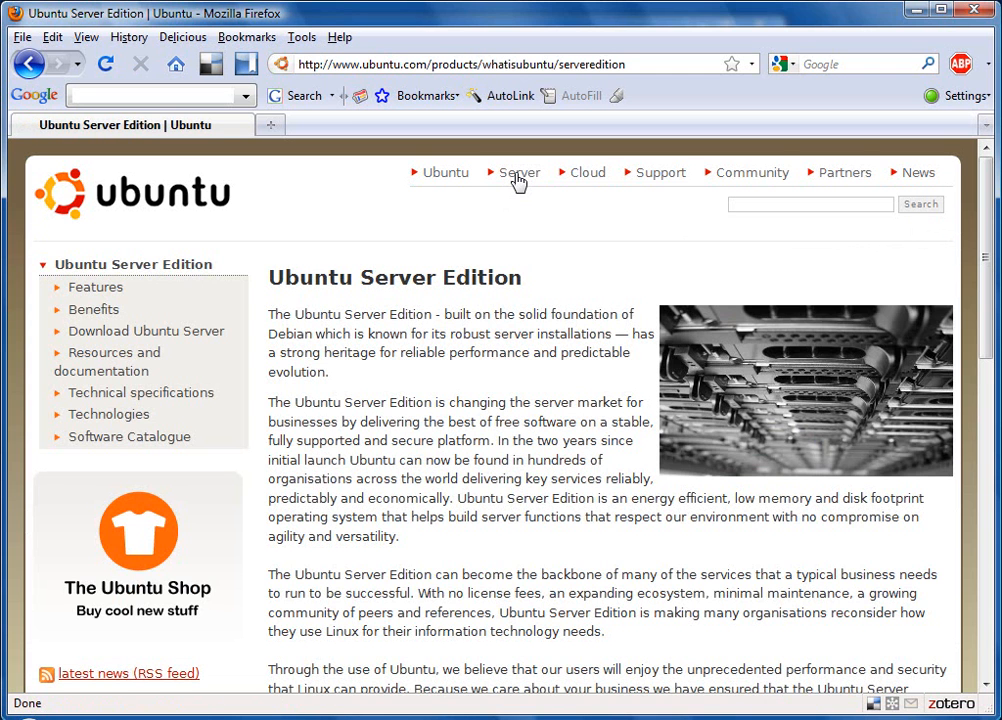
mouse_move(360, 246)
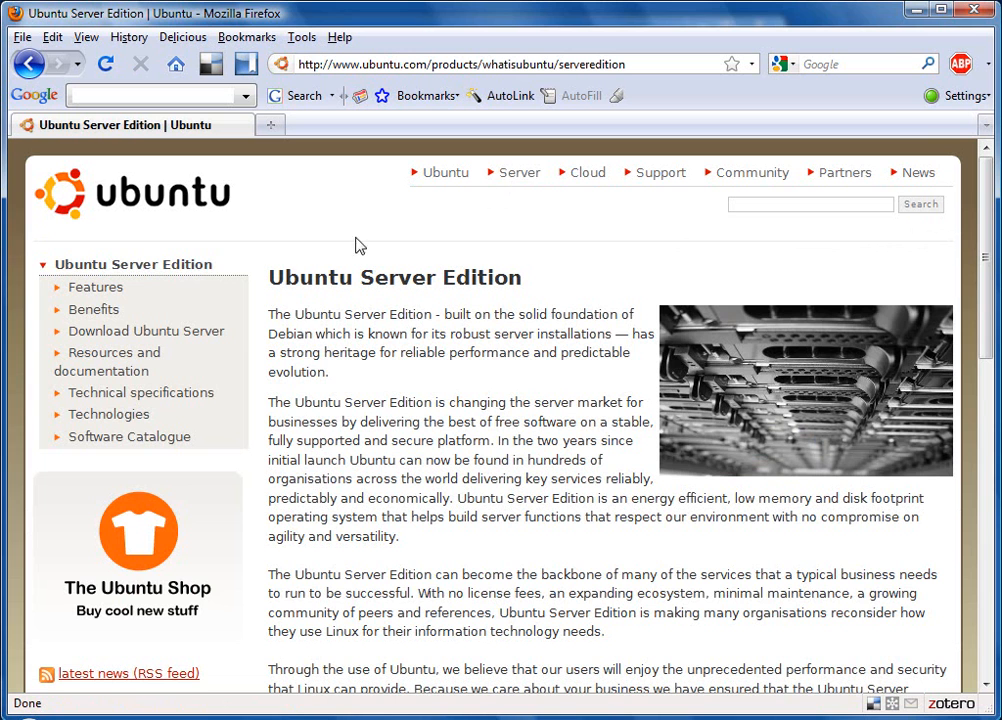
left_click(146, 331)
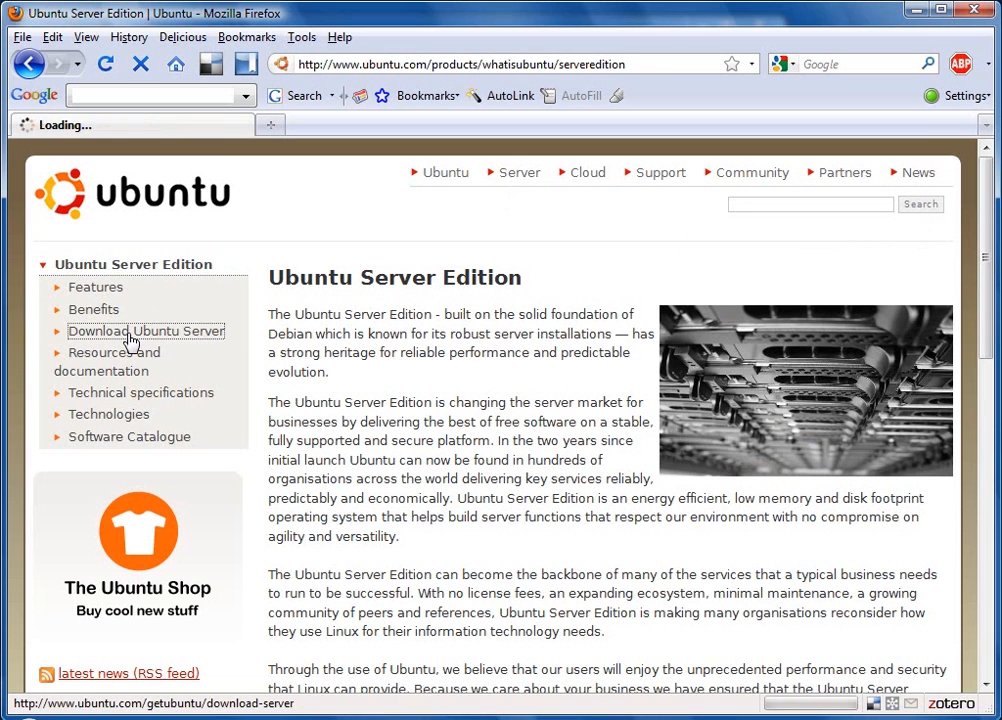
left_click(146, 331)
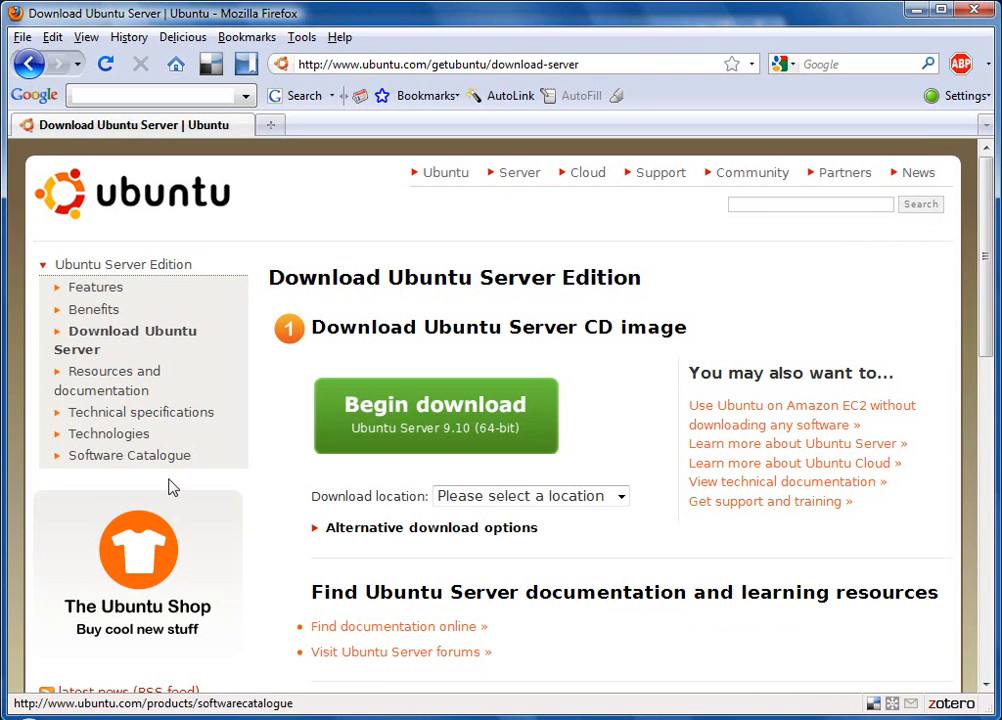
Under alternative download options, select the 32-bit Ubuntu 9.10 Server version
left_click(430, 527)
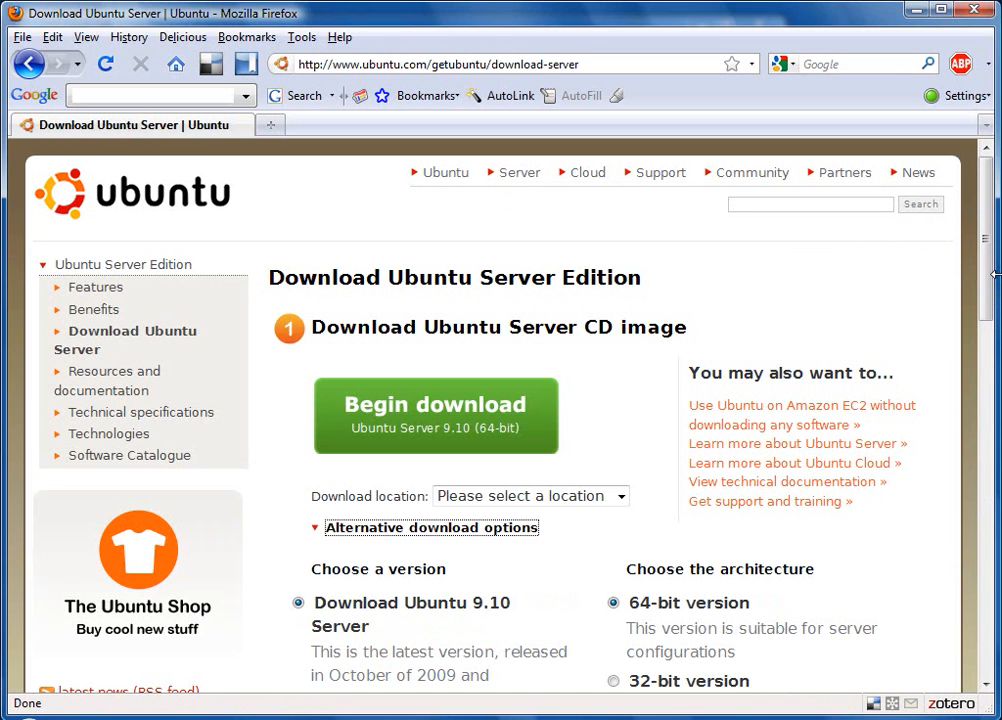
scroll("down", 3)
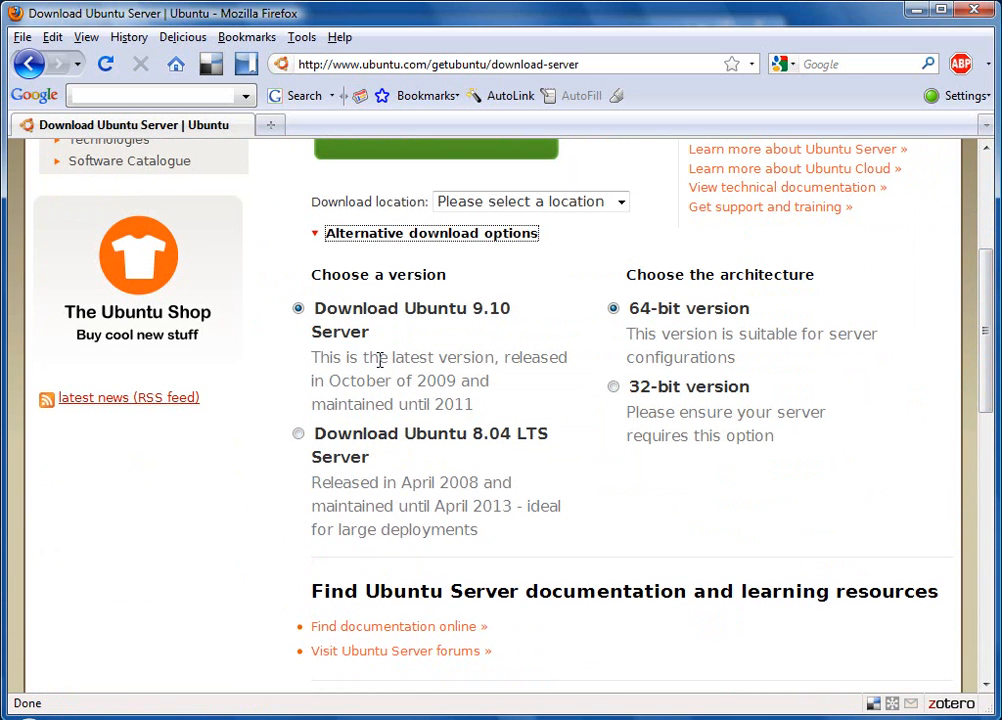
mouse_move(397, 491)
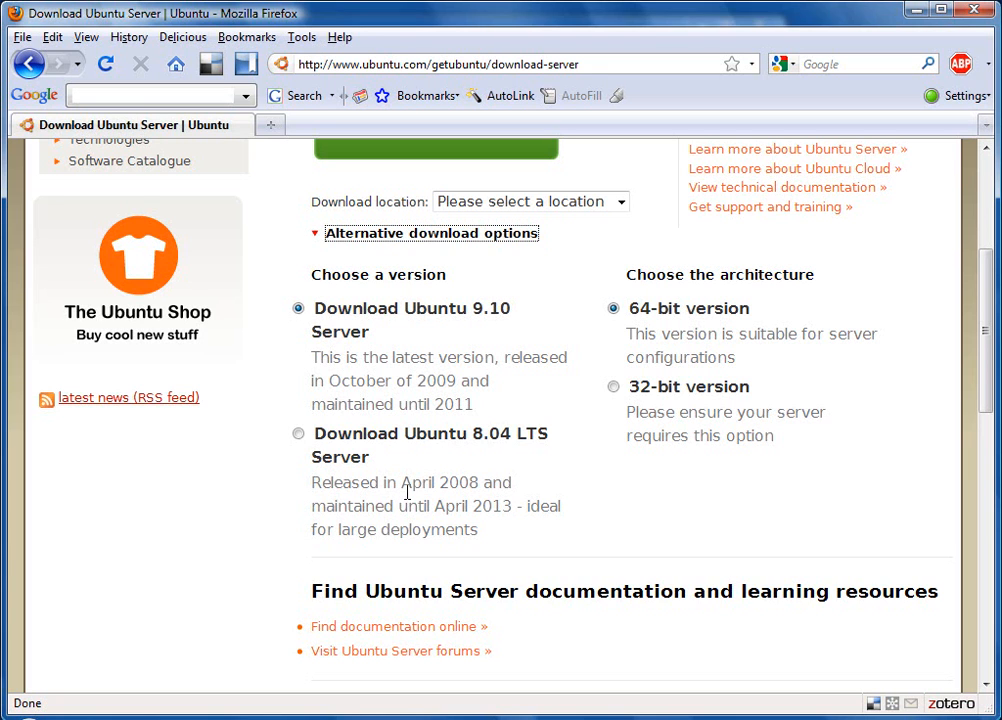
mouse_move(474, 503)
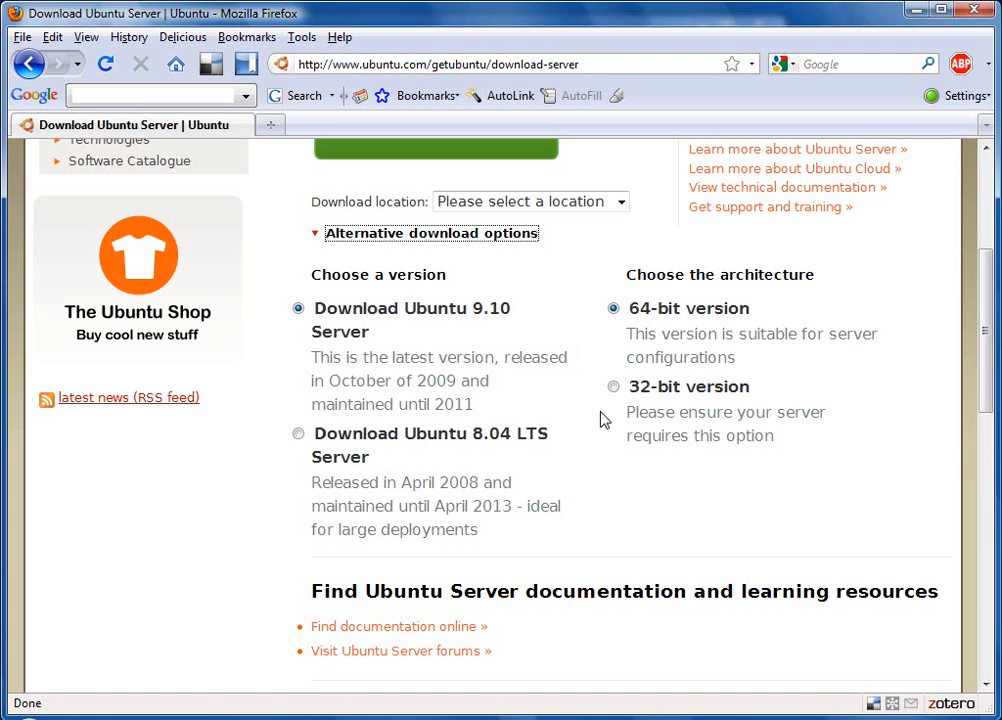
left_click(614, 387)
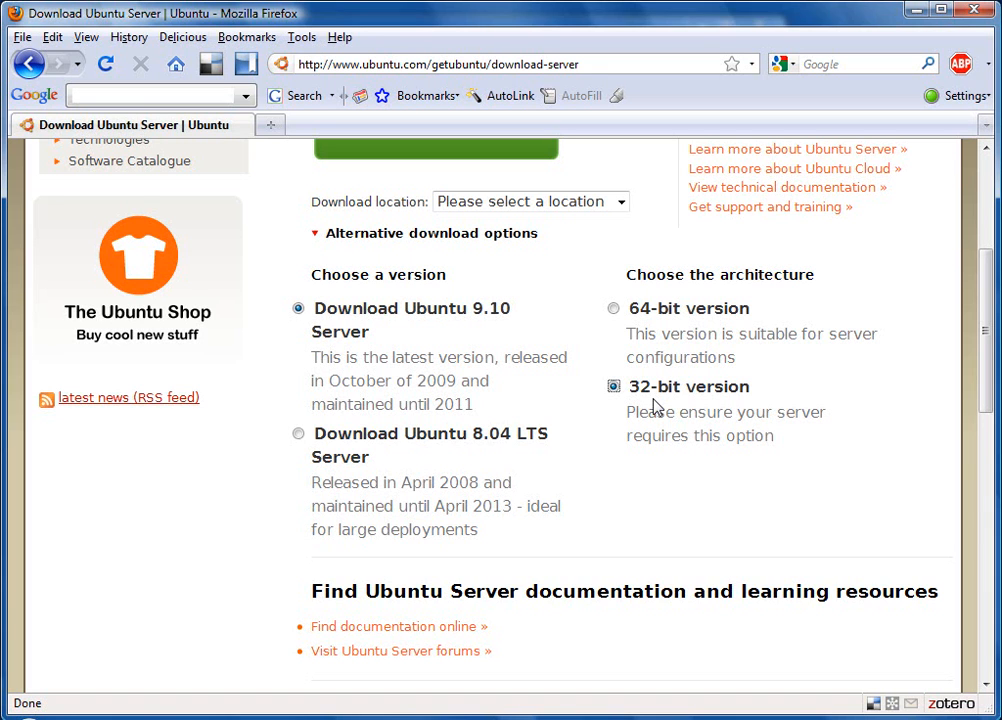
mouse_move(668, 327)
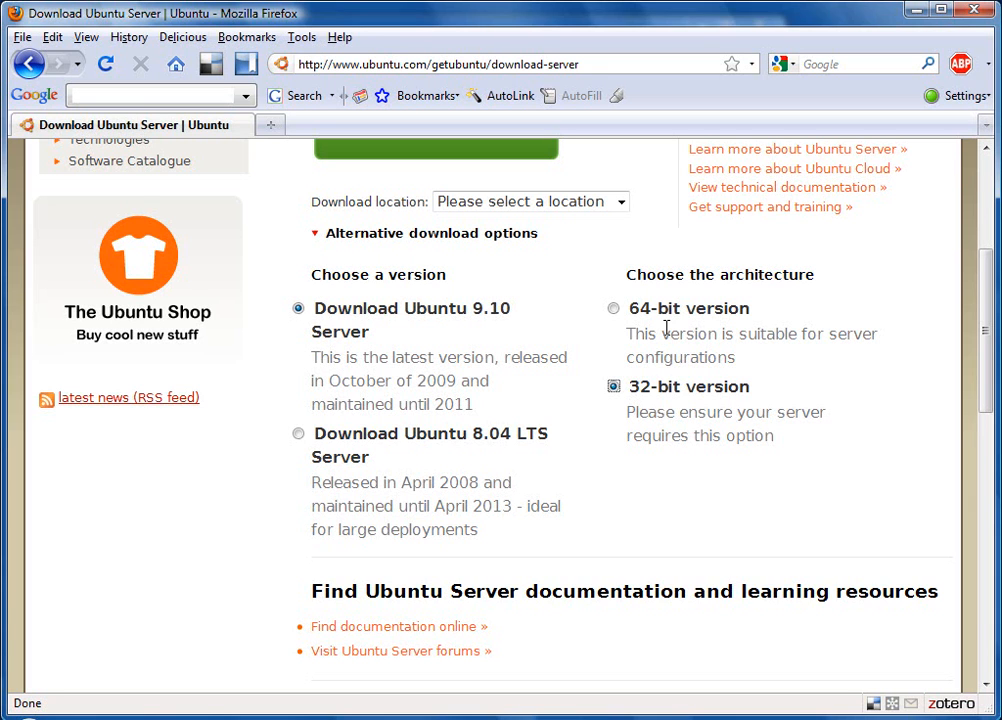
mouse_move(680, 392)
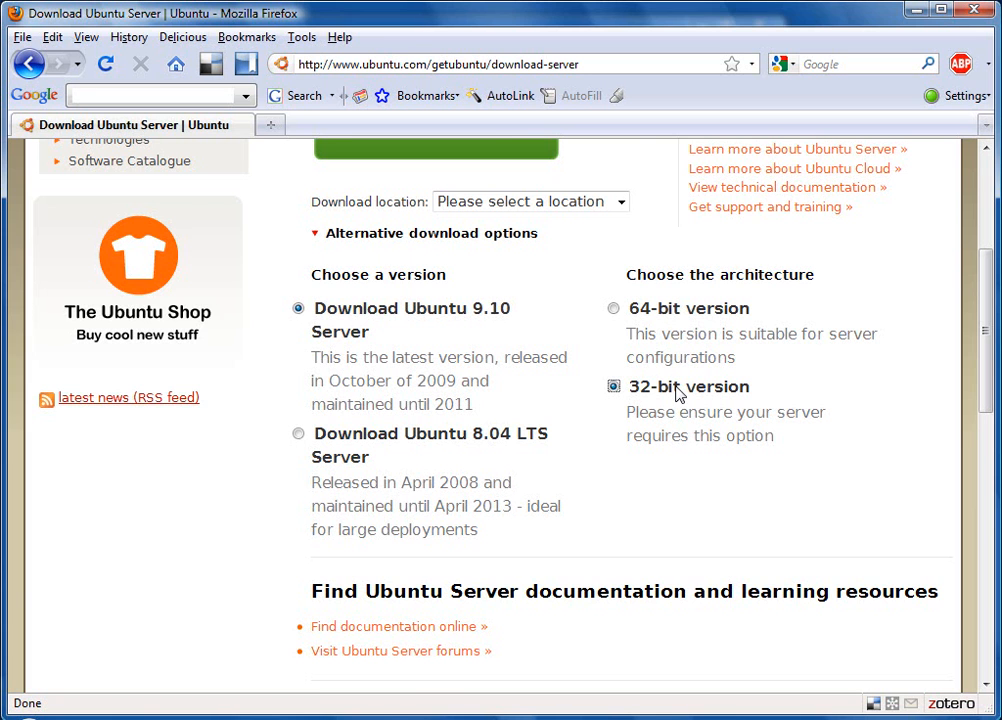
scroll("up", 3)
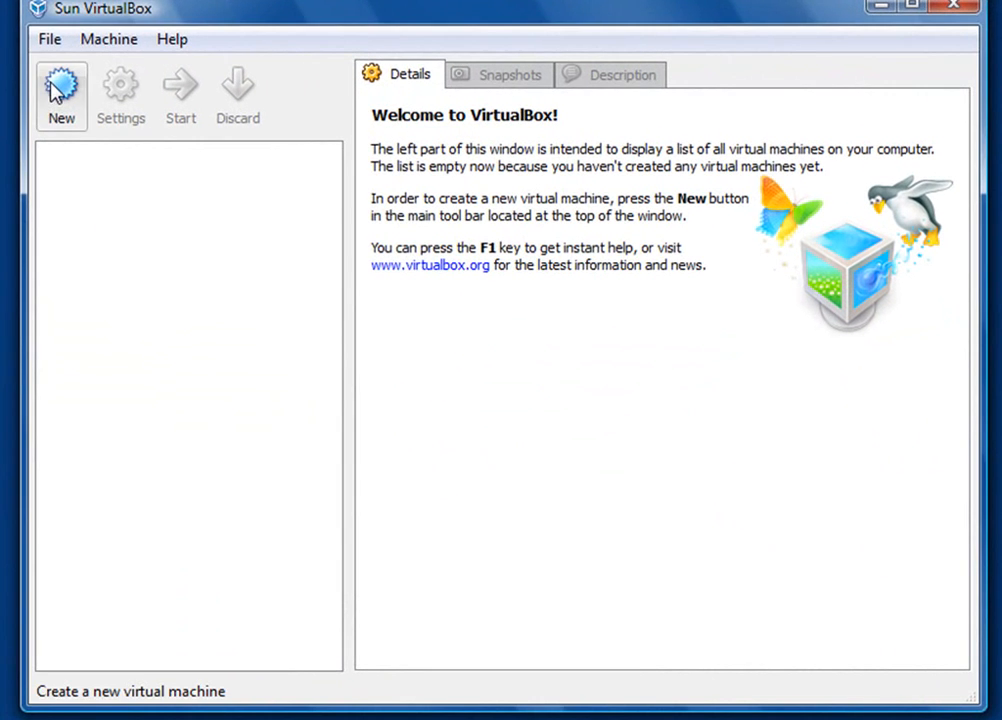
Create a new machine named 'OmekaDemo' with OS type Linux, version Ubuntu
left_click(61, 90)
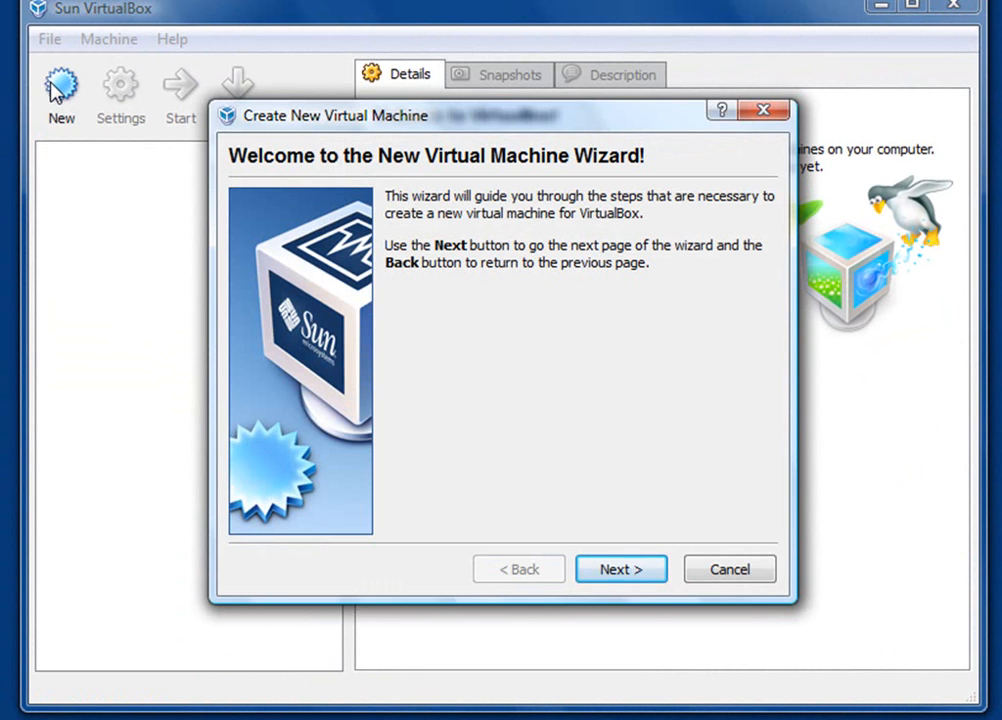
mouse_move(82, 143)
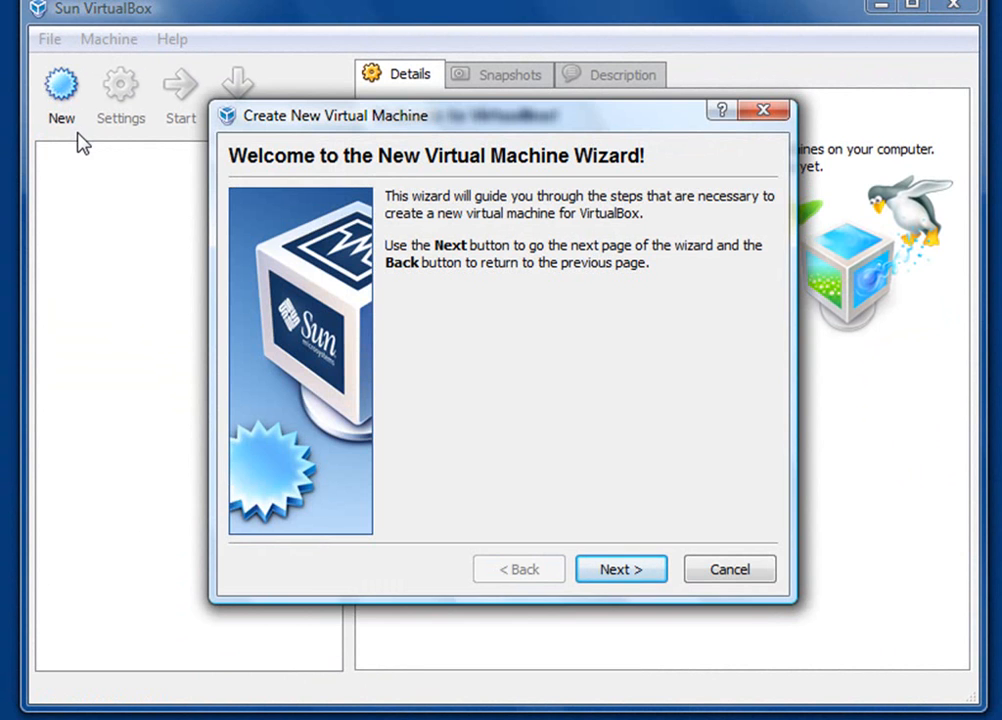
left_click(620, 569)
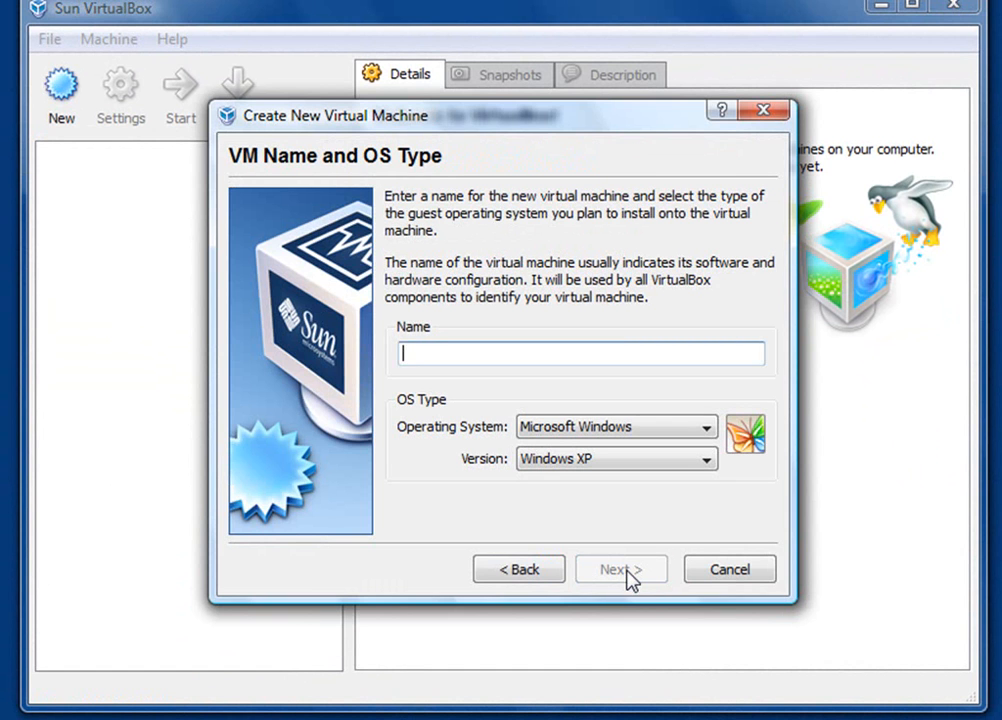
type("Omek")
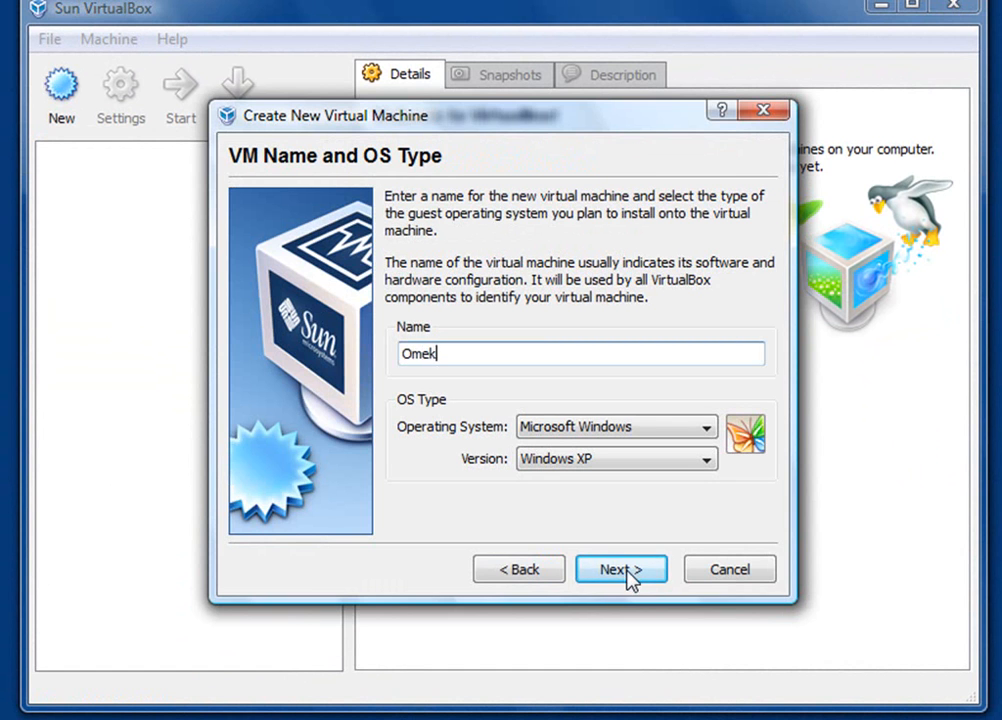
type("aDemo")
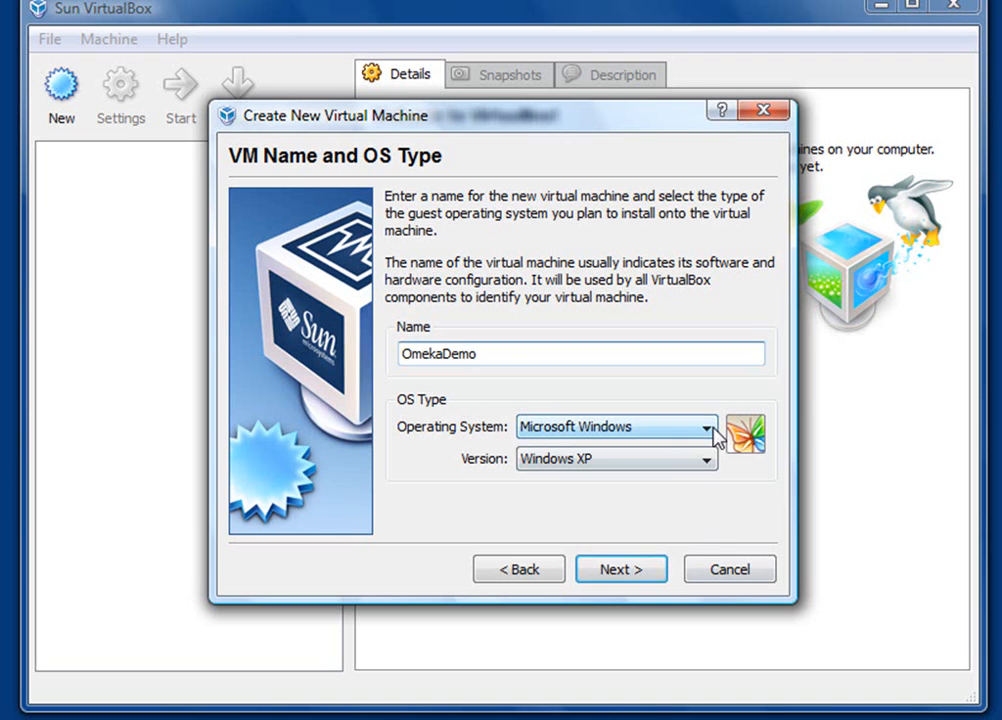
left_click(705, 427)
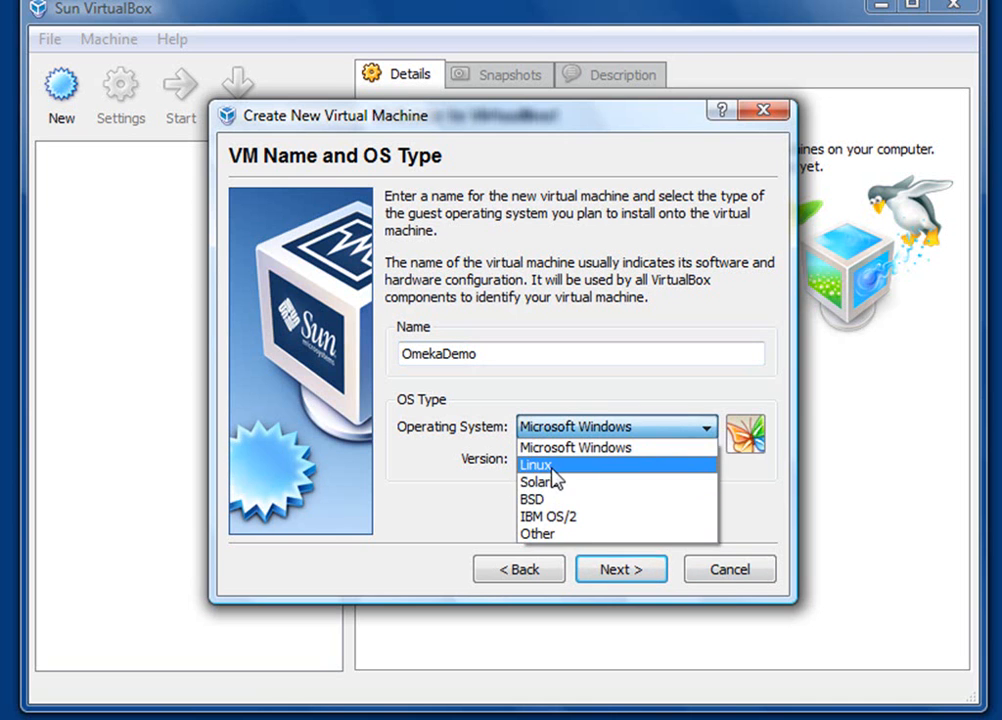
left_click(537, 465)
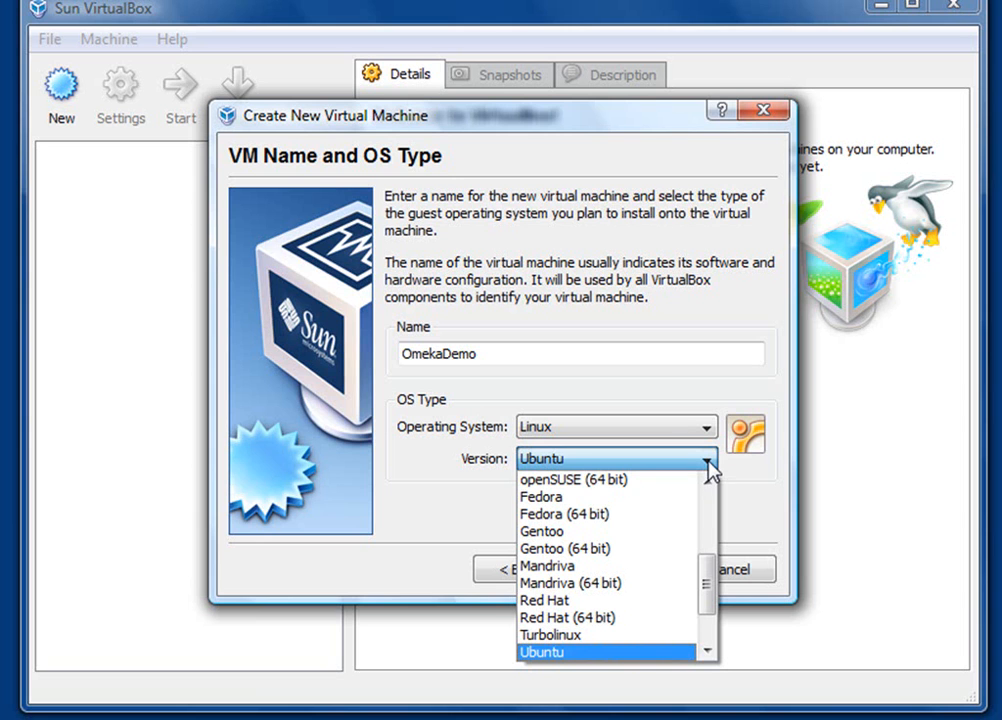
left_click(540, 652)
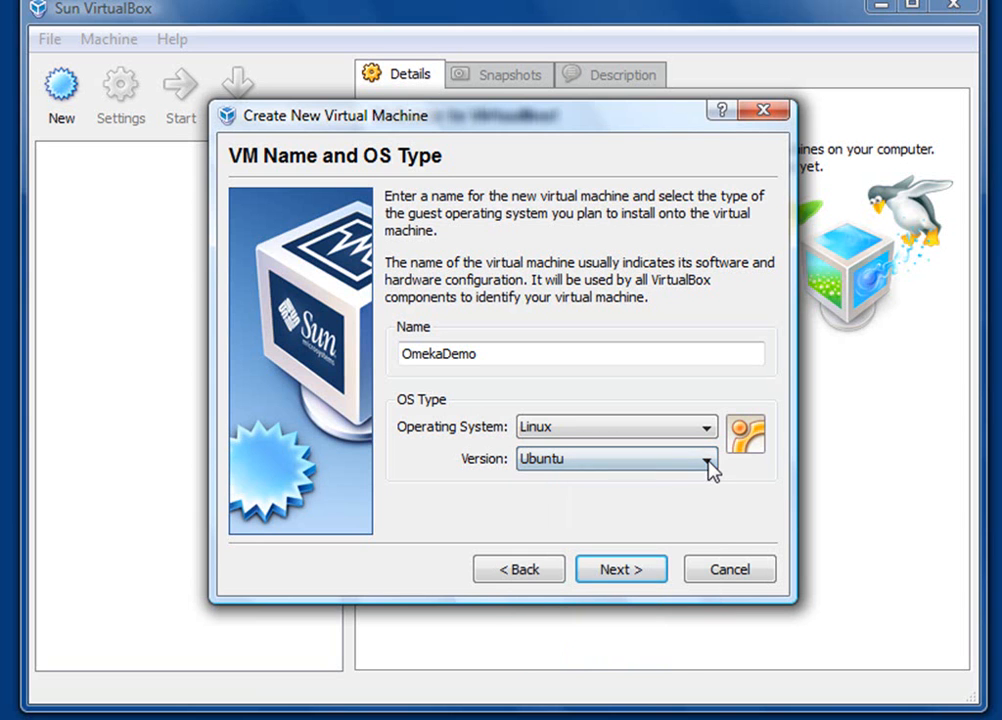
left_click(620, 569)
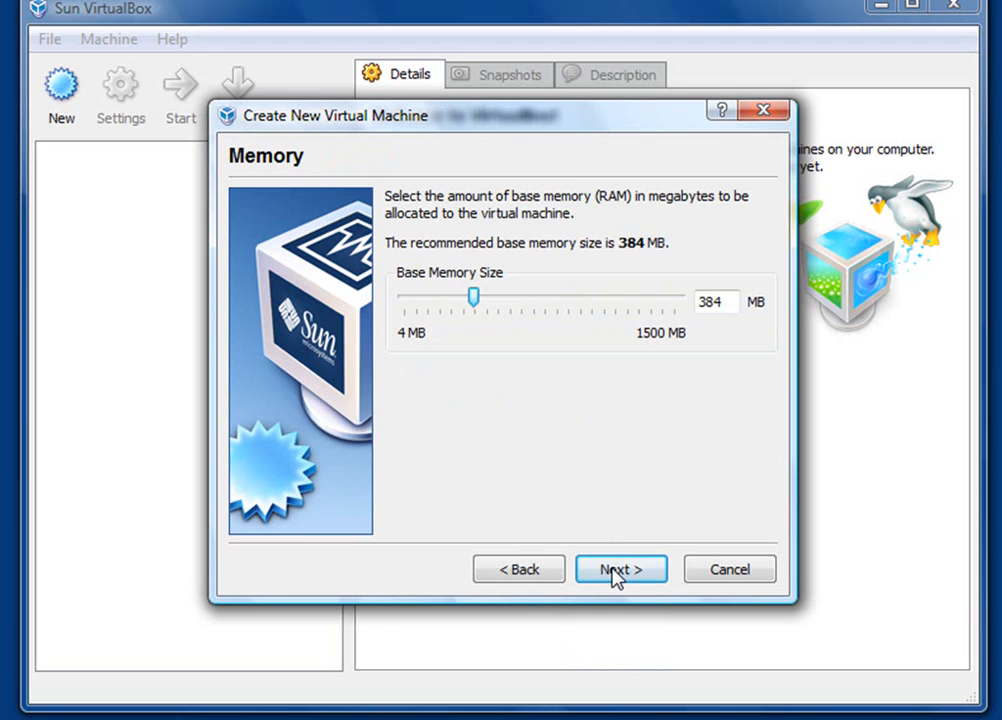
Accept 384 MB base memory and choose to create a new boot hard disk
left_click(620, 568)
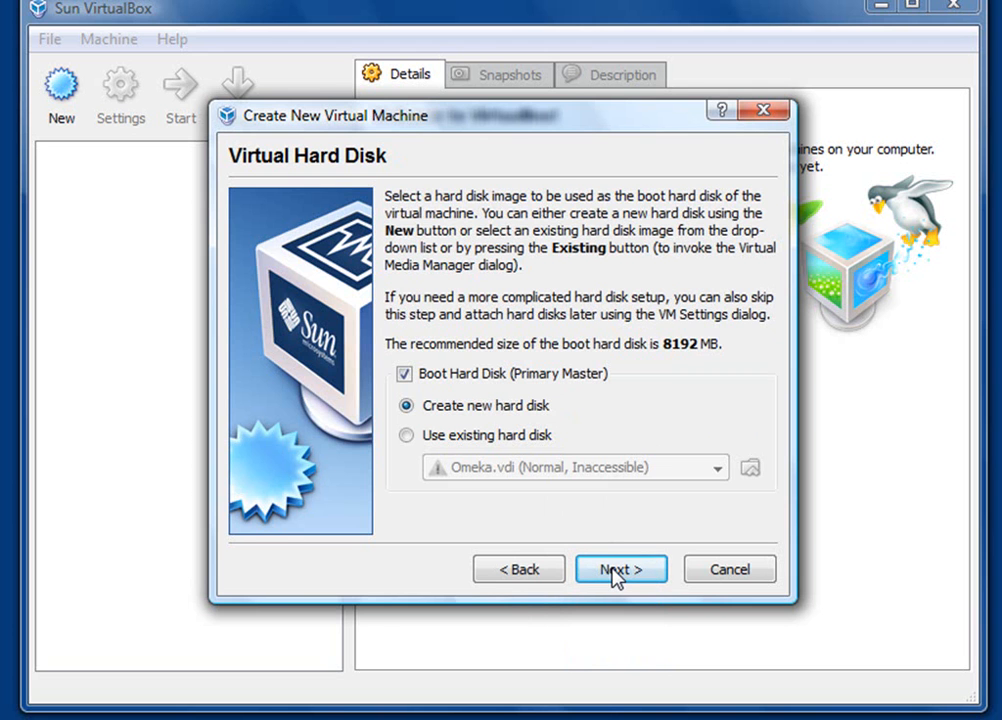
mouse_move(632, 553)
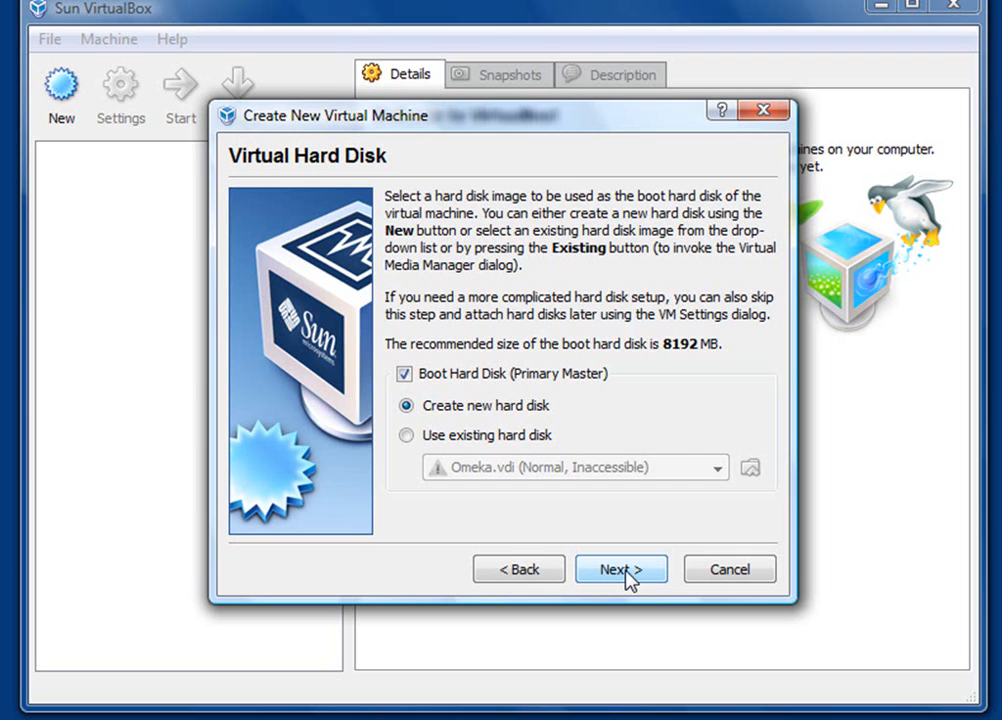
mouse_move(668, 365)
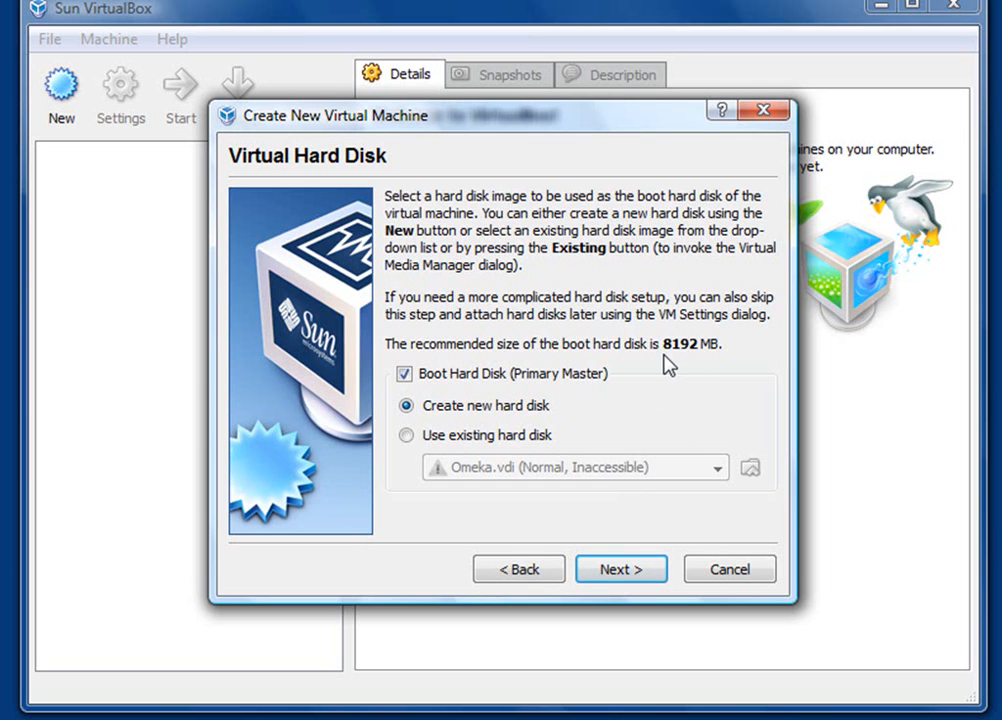
mouse_move(680, 362)
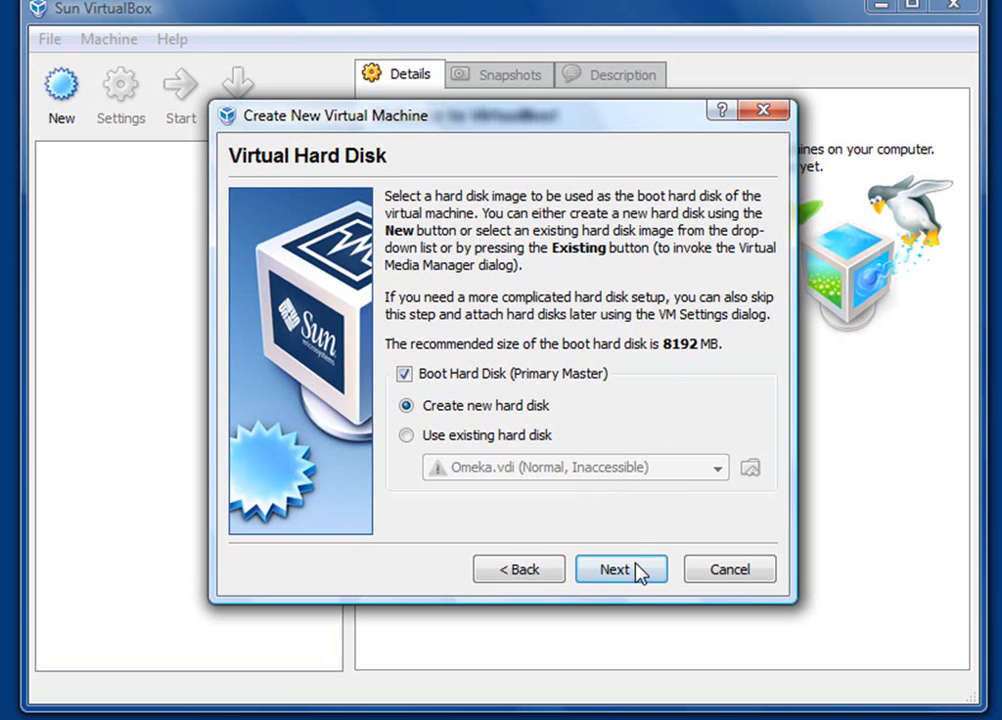
left_click(621, 569)
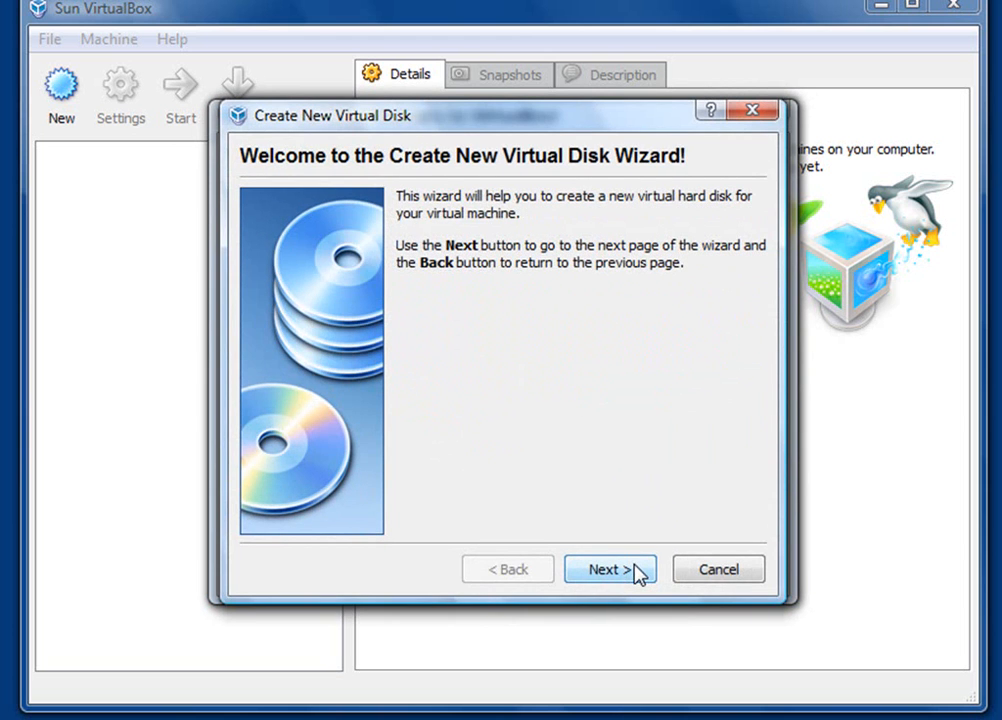
Create a dynamically expanding 8.00 GB OmekaDemo.vdi disk and finish creating the machine
left_click(609, 569)
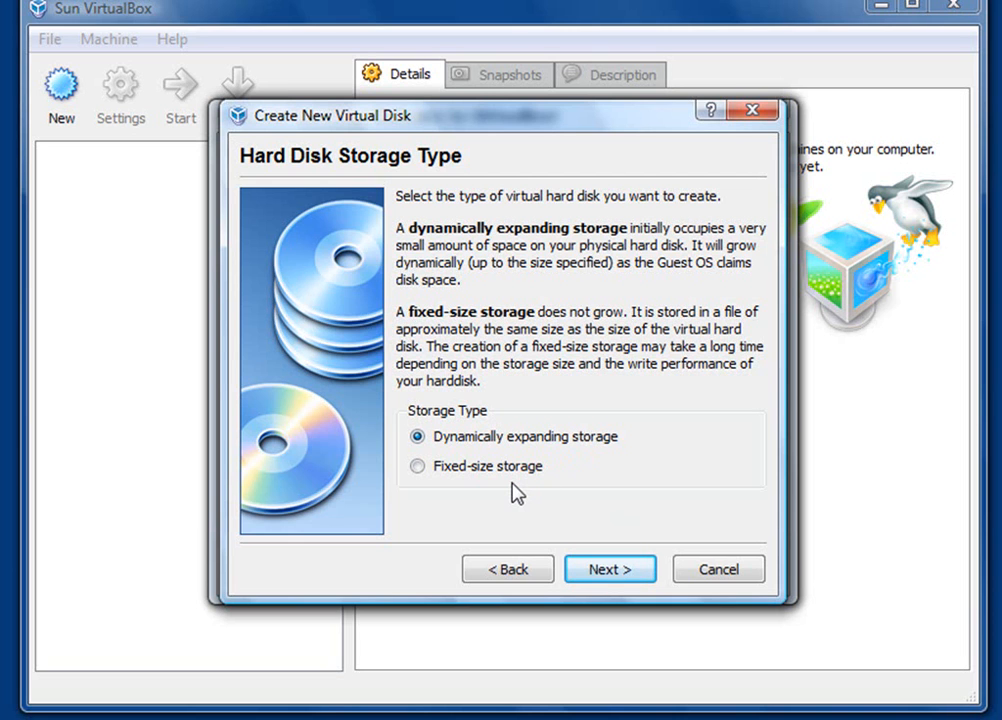
mouse_move(559, 487)
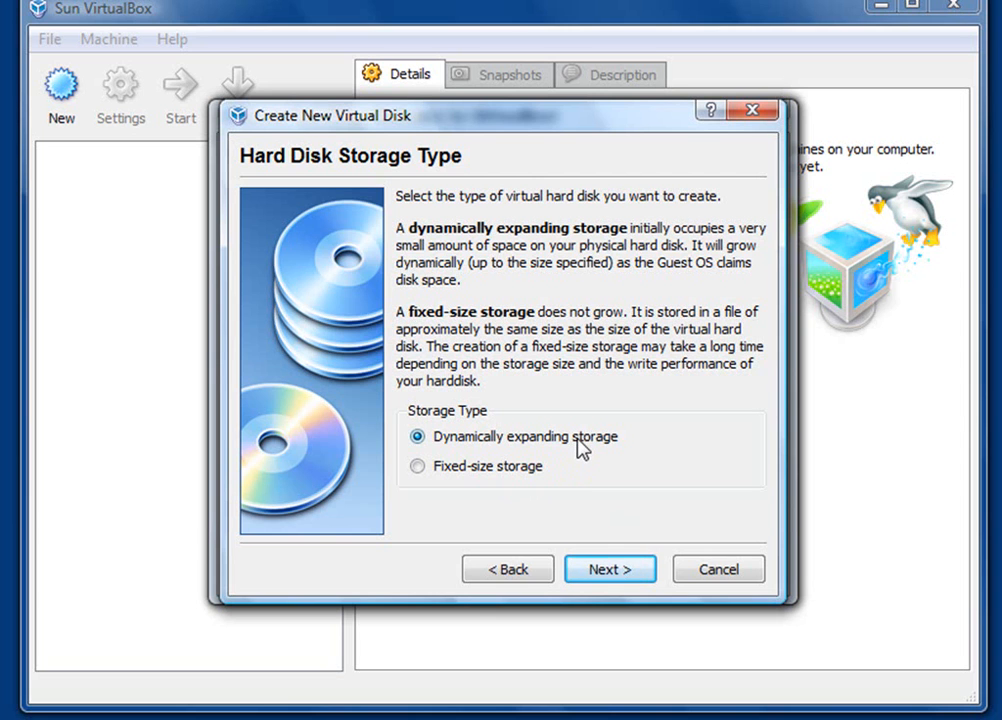
left_click(609, 569)
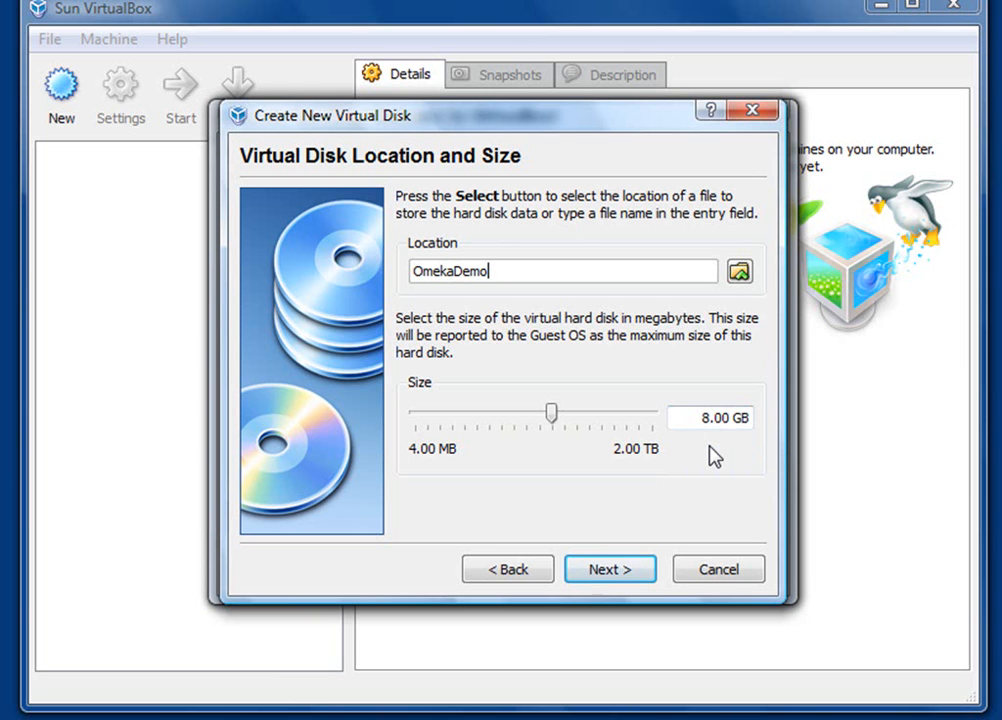
left_click(609, 569)
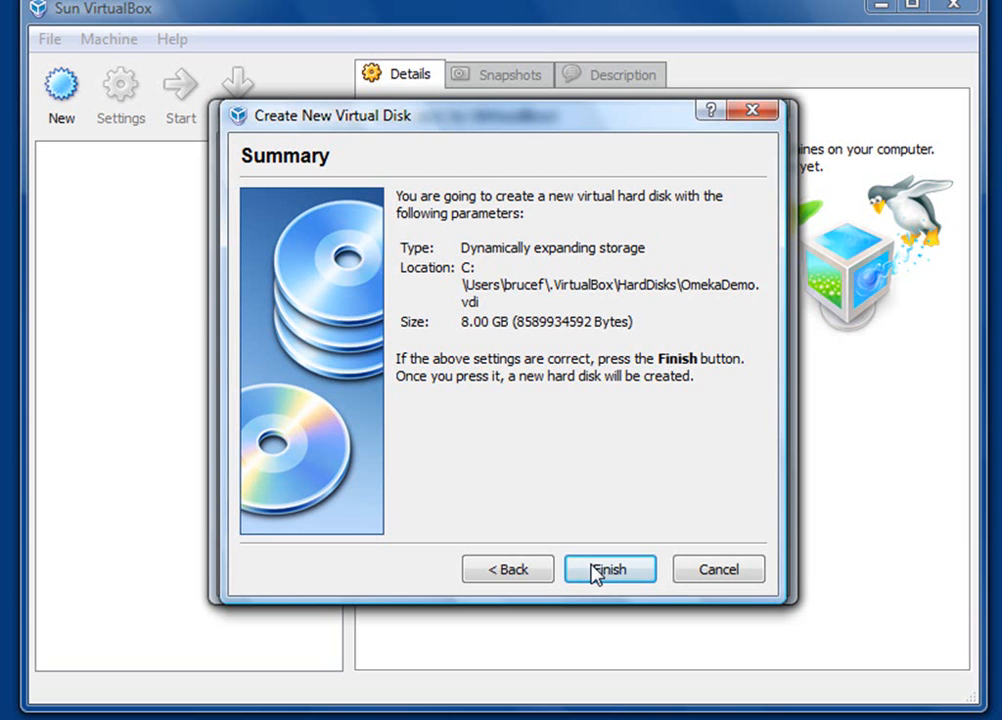
left_click(610, 568)
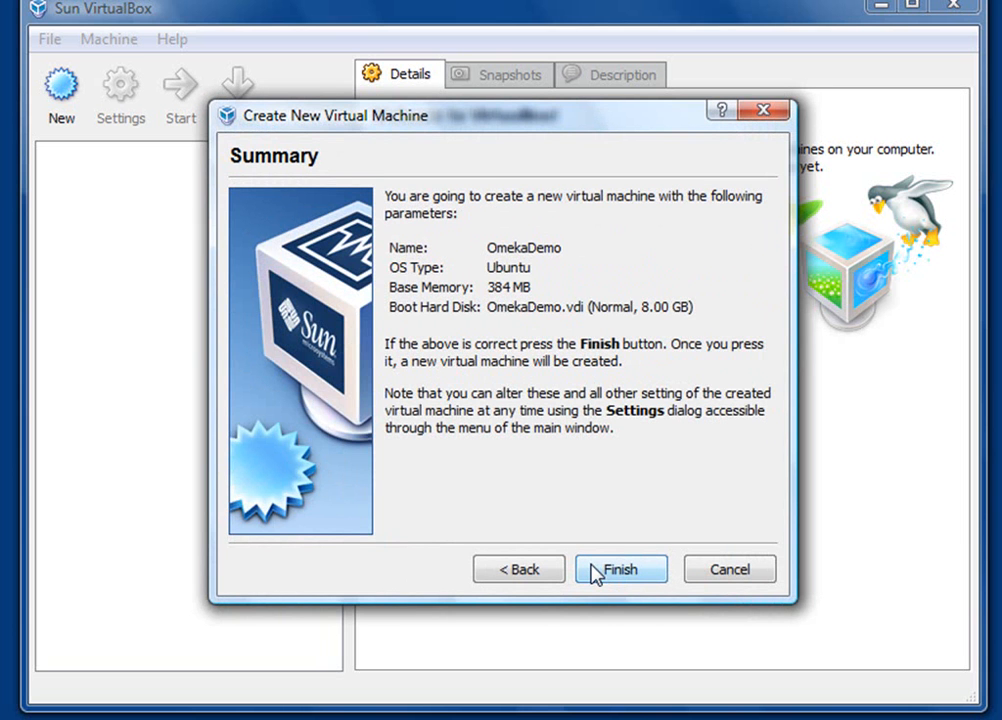
left_click(620, 569)
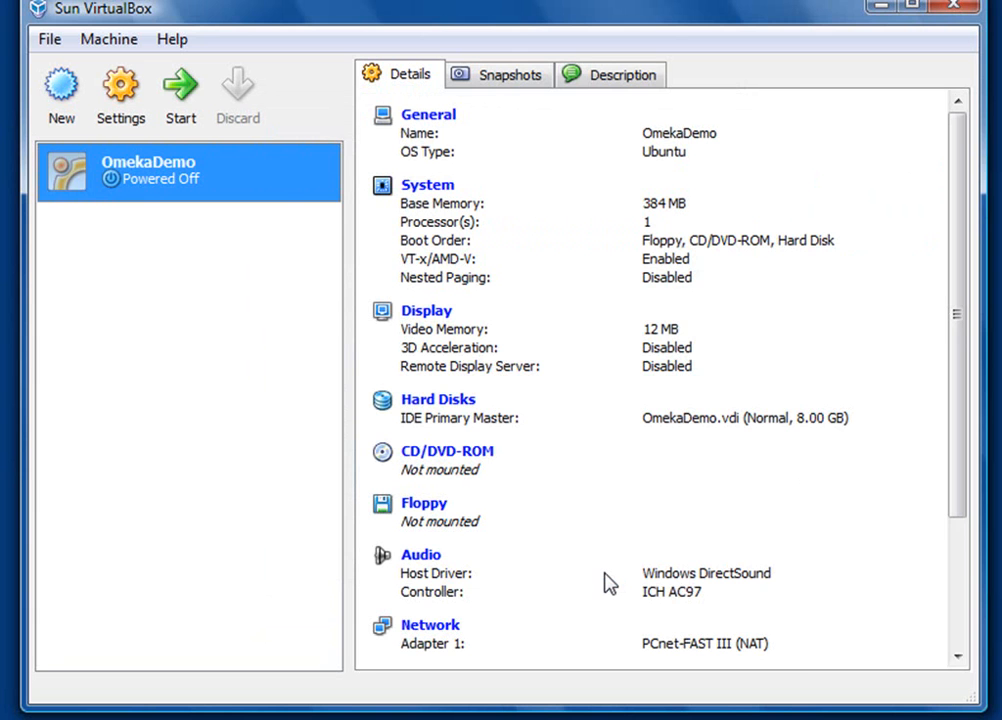
mouse_move(326, 439)
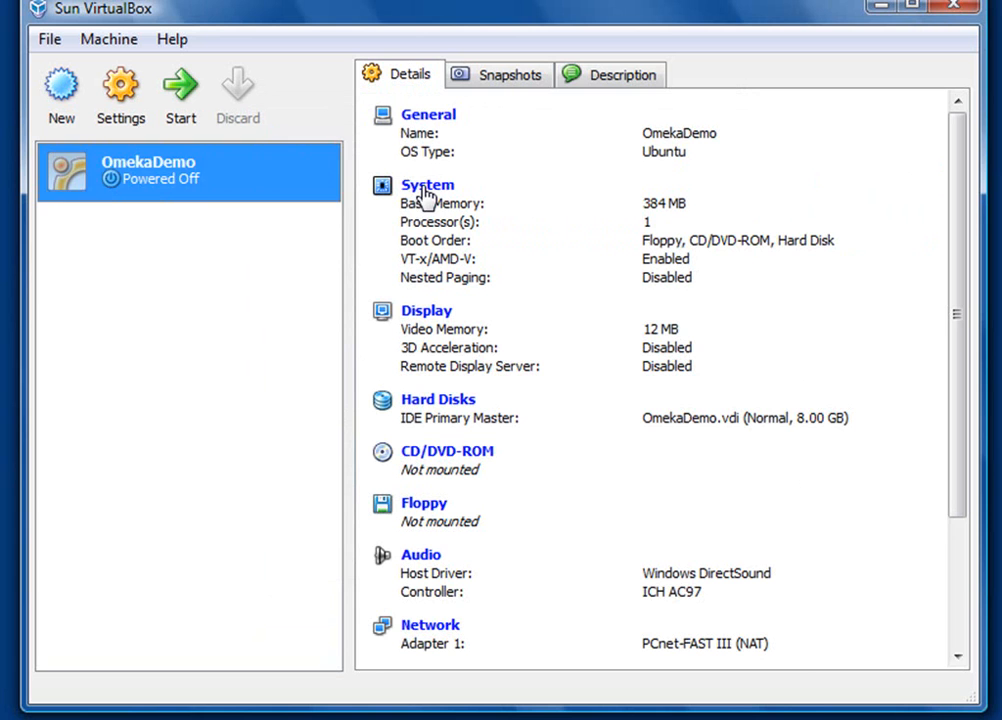
Reorder OmekaDemo's boot devices to Hard Disk, CD/DVD-ROM, then Floppy
left_click(120, 85)
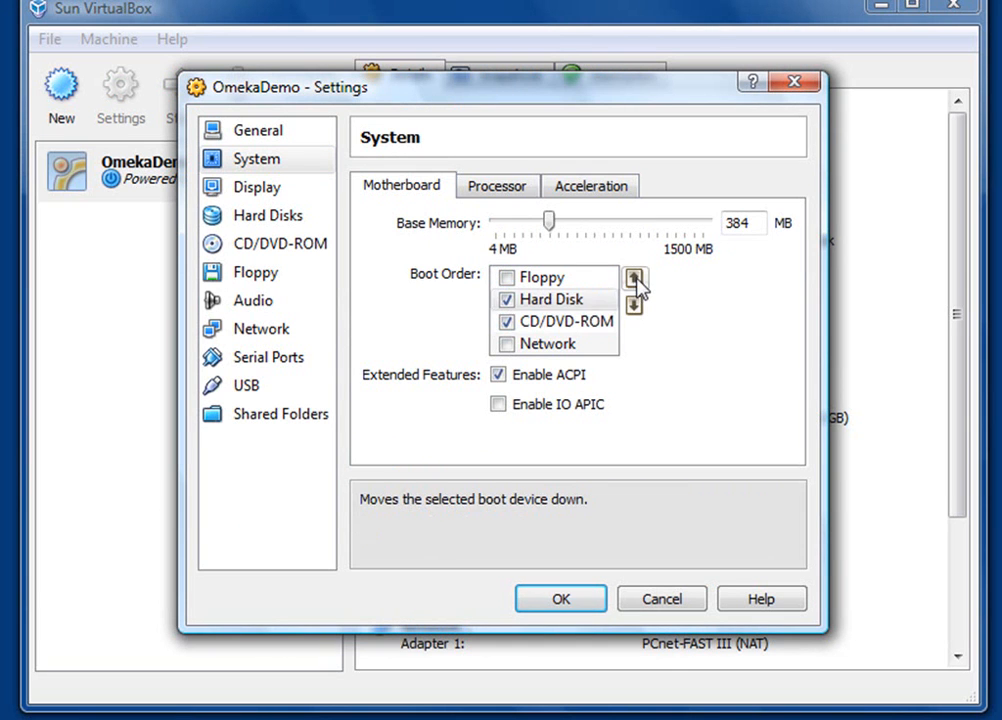
left_click(635, 278)
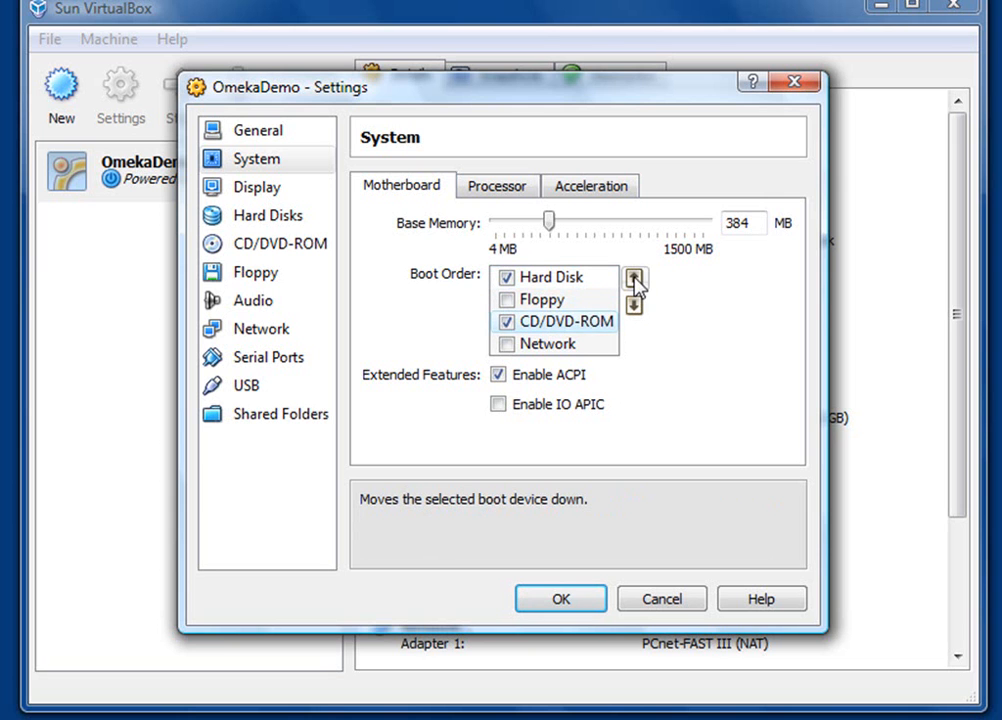
left_click(634, 278)
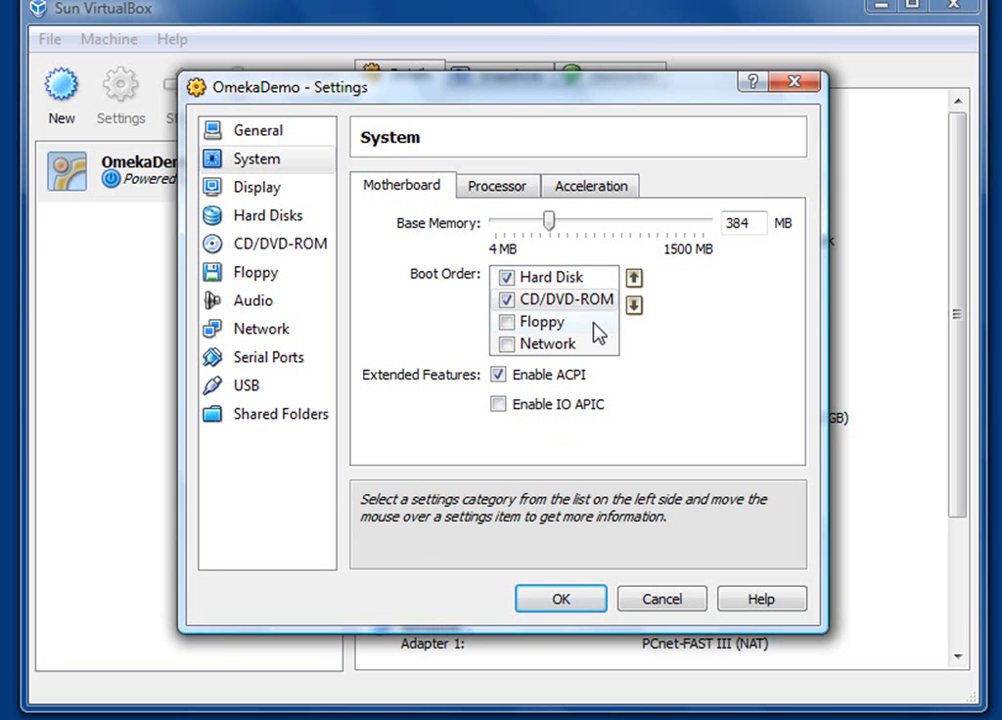
mouse_move(590, 330)
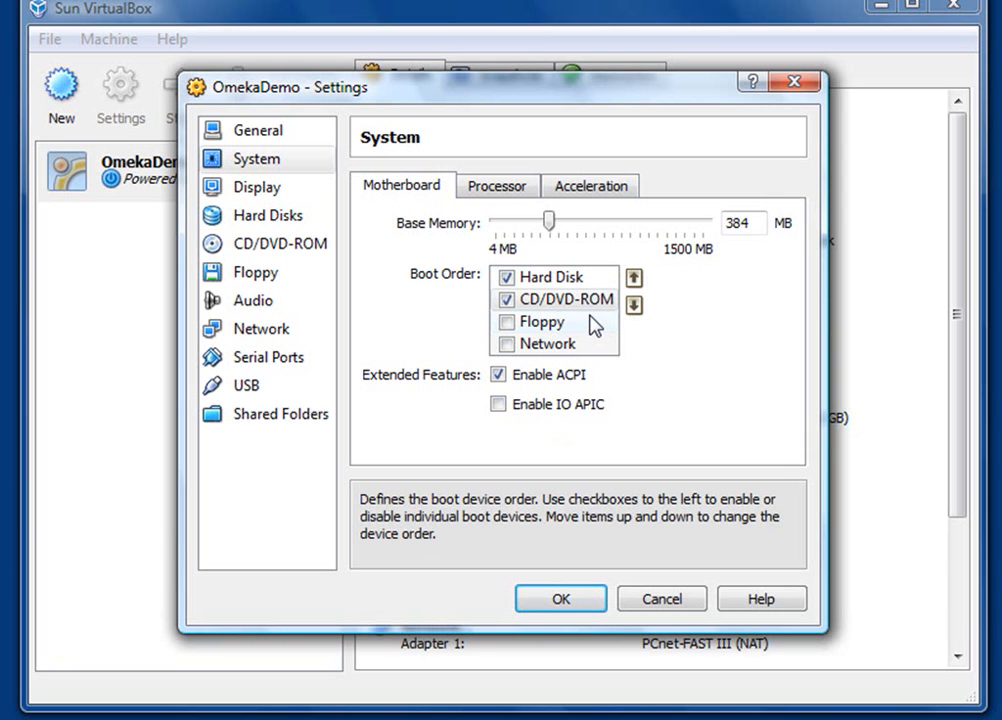
mouse_move(568, 343)
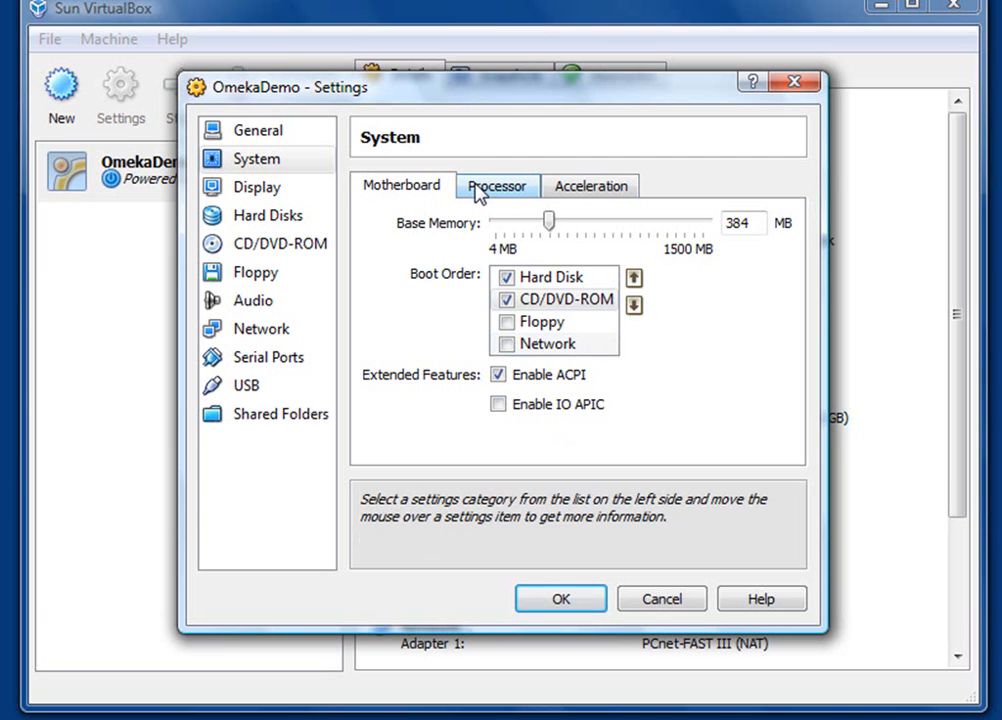
left_click(496, 186)
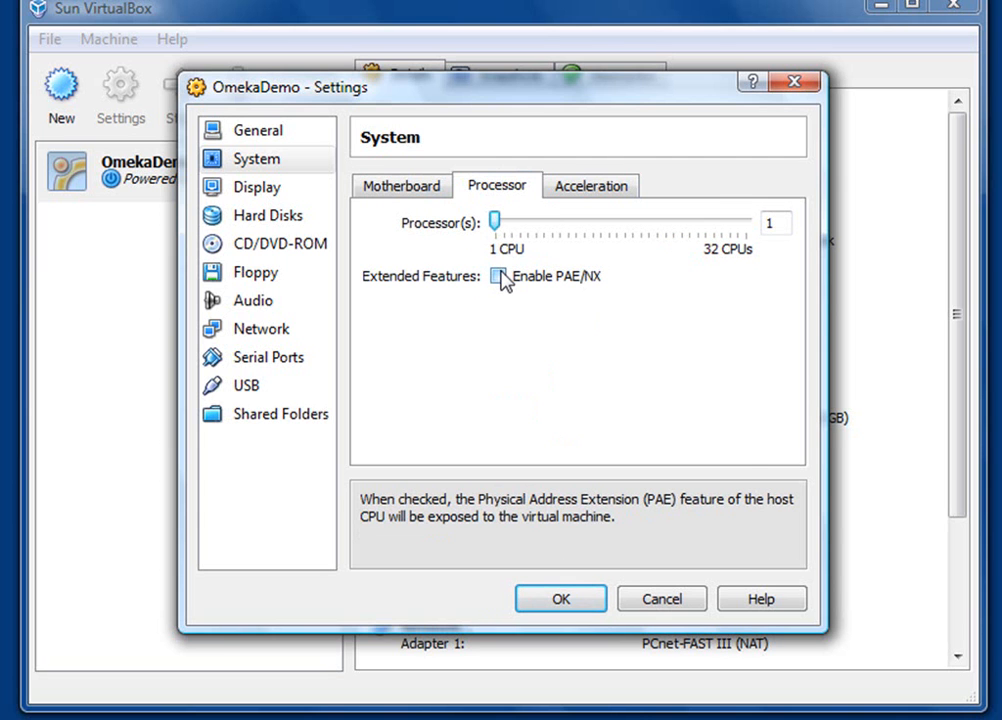
Tick Enable PAE/NX in OmekaDemo's processor settings
left_click(501, 276)
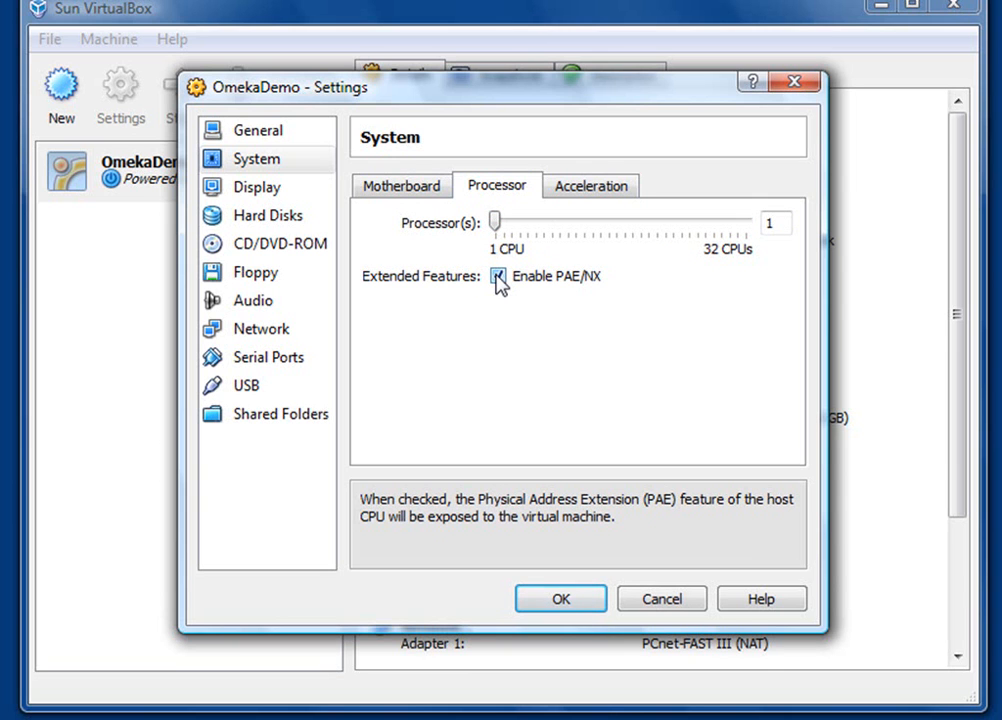
left_click(498, 276)
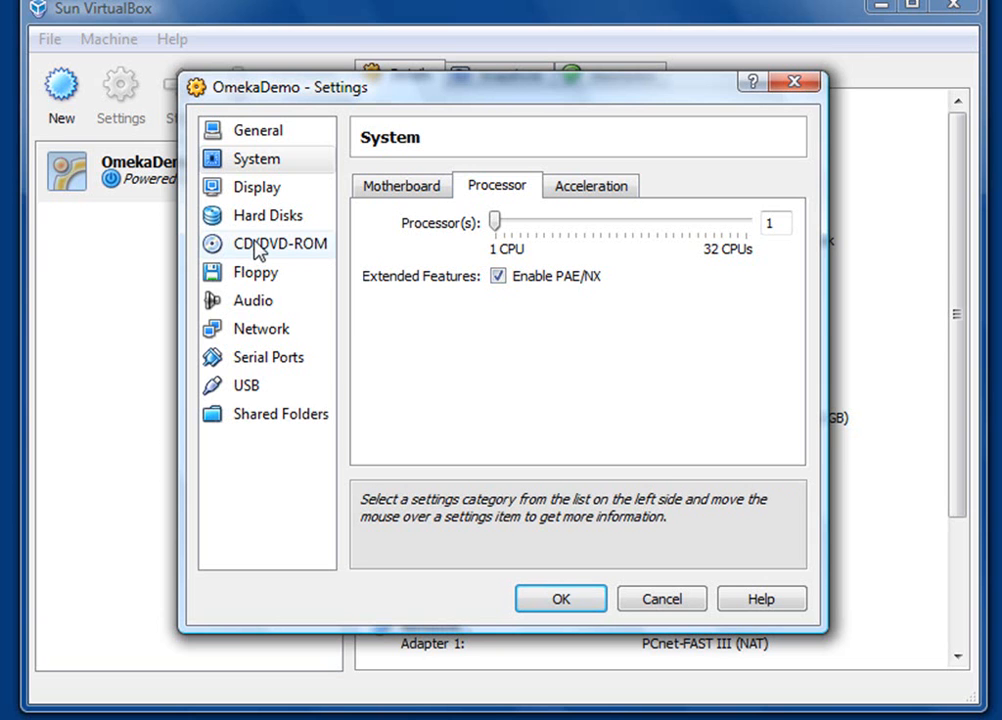
left_click(279, 244)
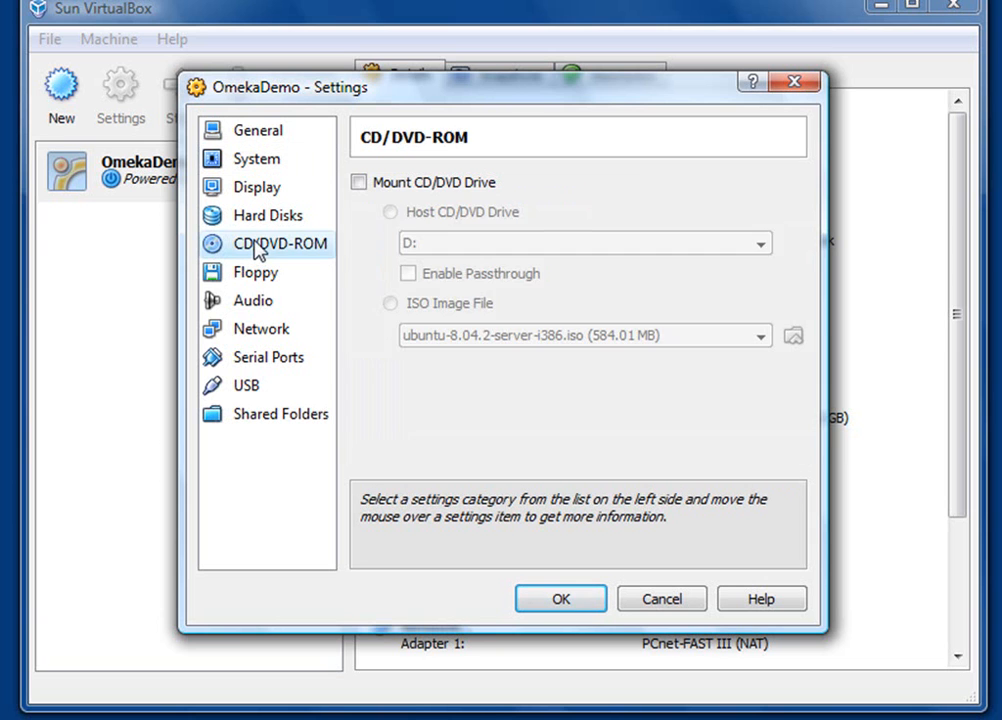
Mount the CD/DVD drive as an ISO Image File and browse the available images
left_click(359, 182)
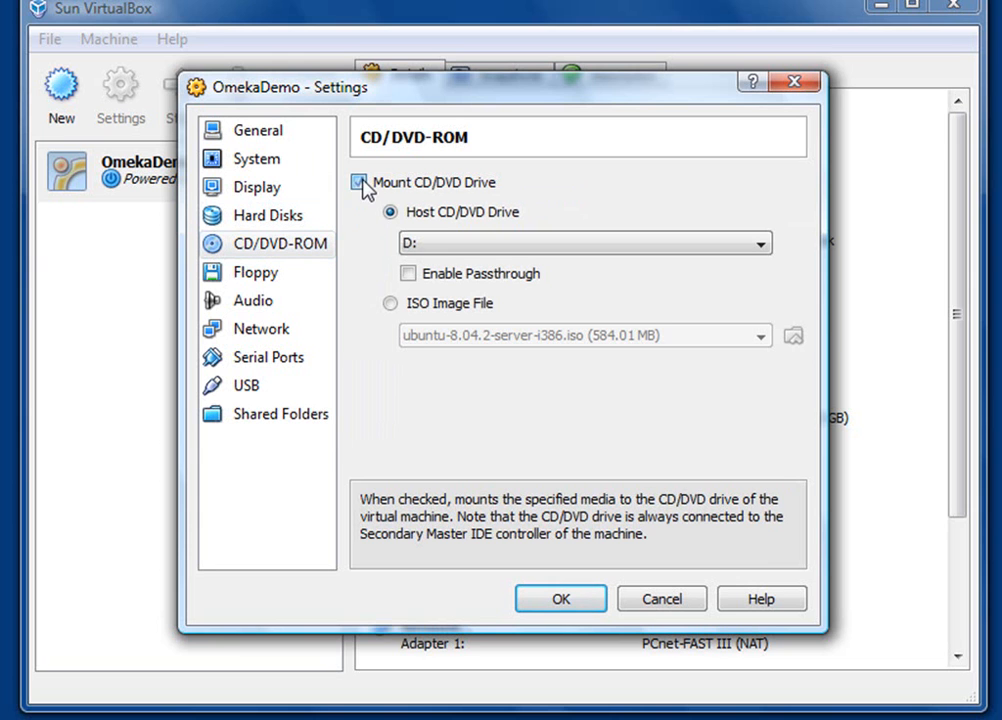
left_click(359, 182)
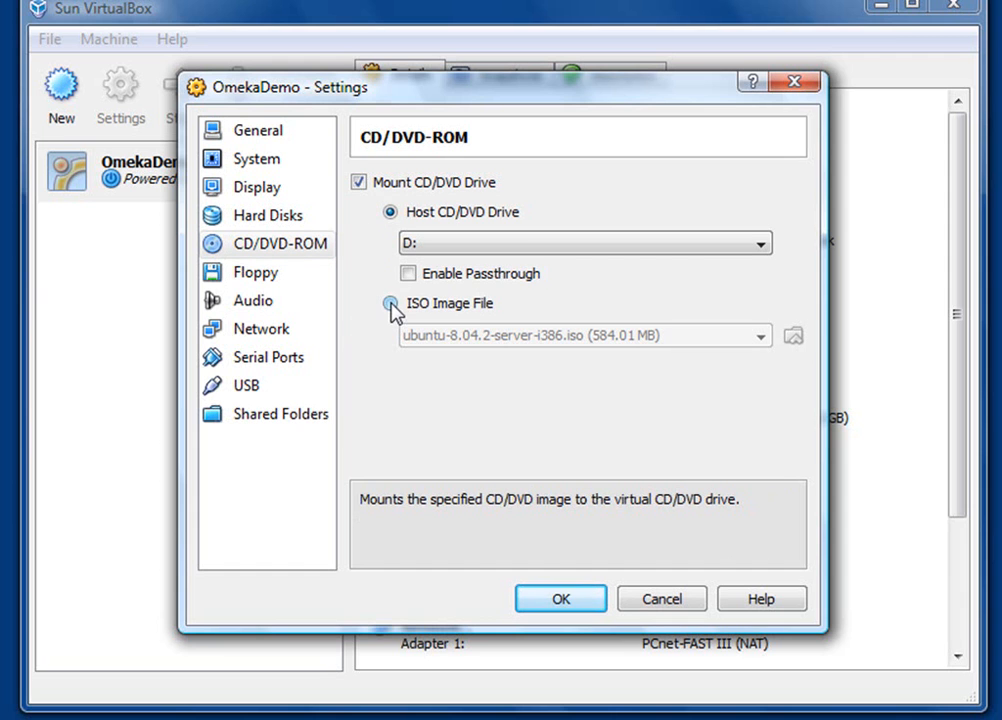
left_click(391, 303)
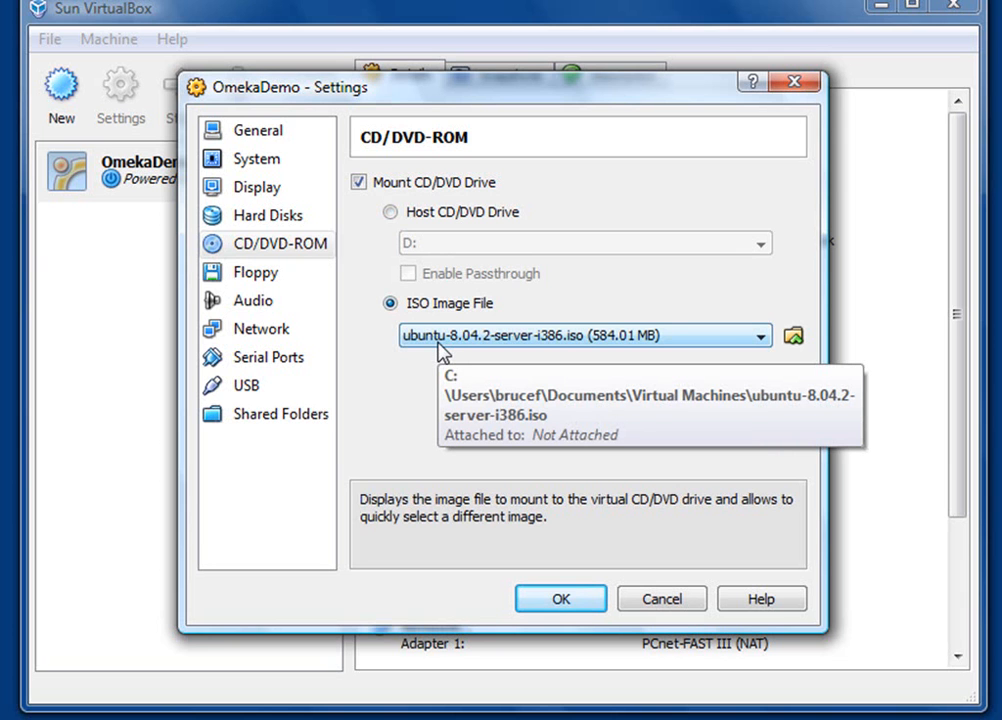
mouse_move(752, 340)
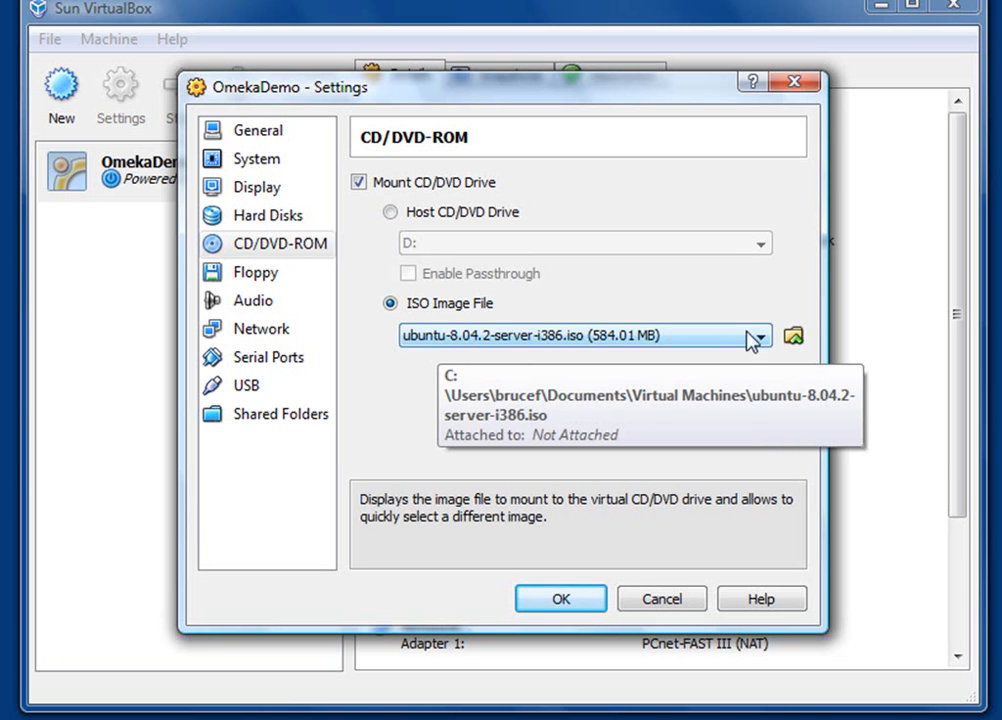
left_click(793, 336)
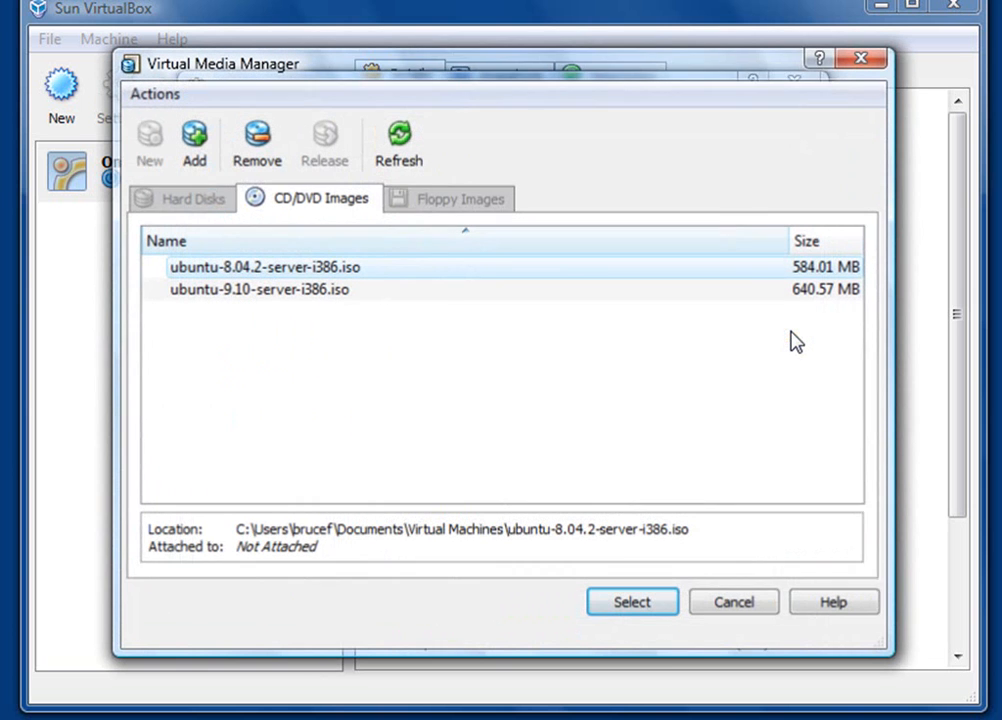
mouse_move(715, 407)
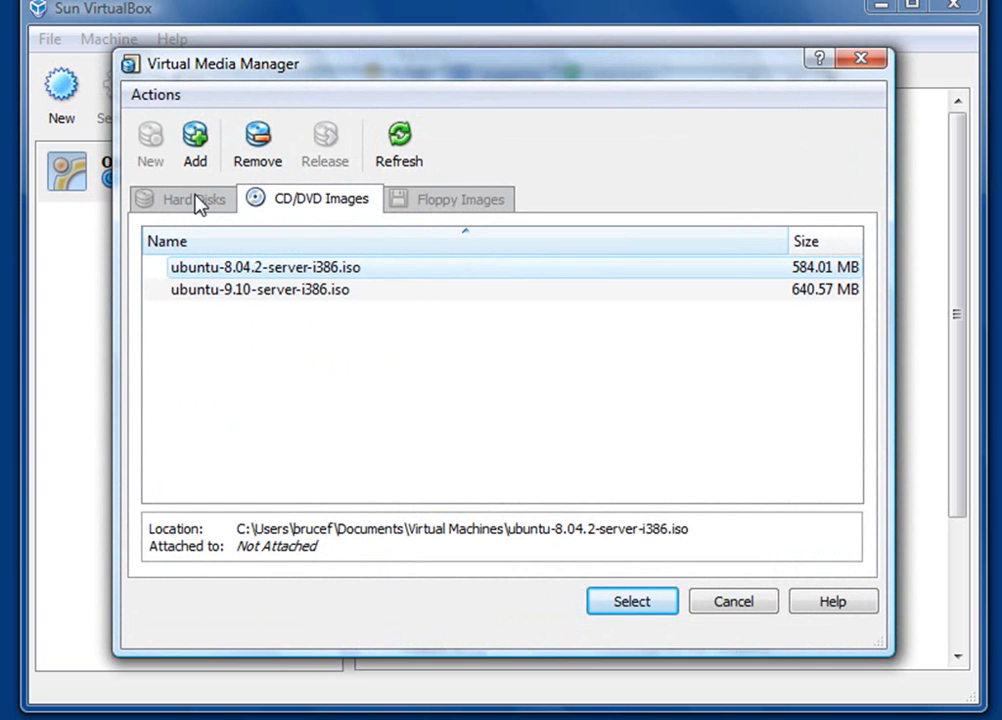
Select ubuntu-9.10-server-i386.iso in the Virtual Media Manager for the CD/DVD drive
left_click(194, 145)
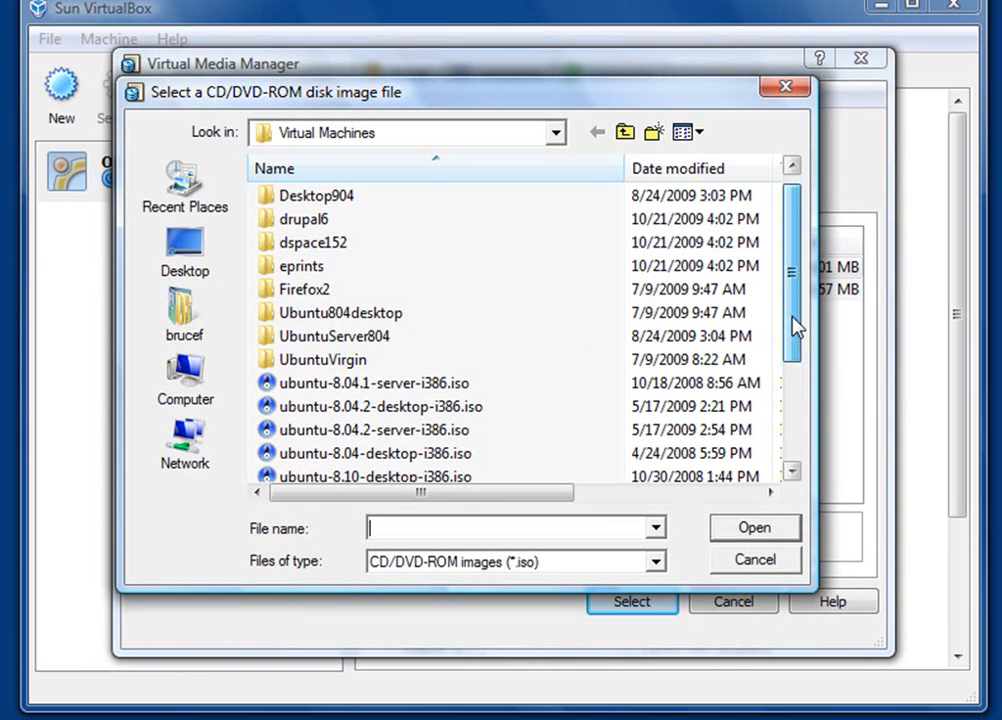
scroll("down", 3)
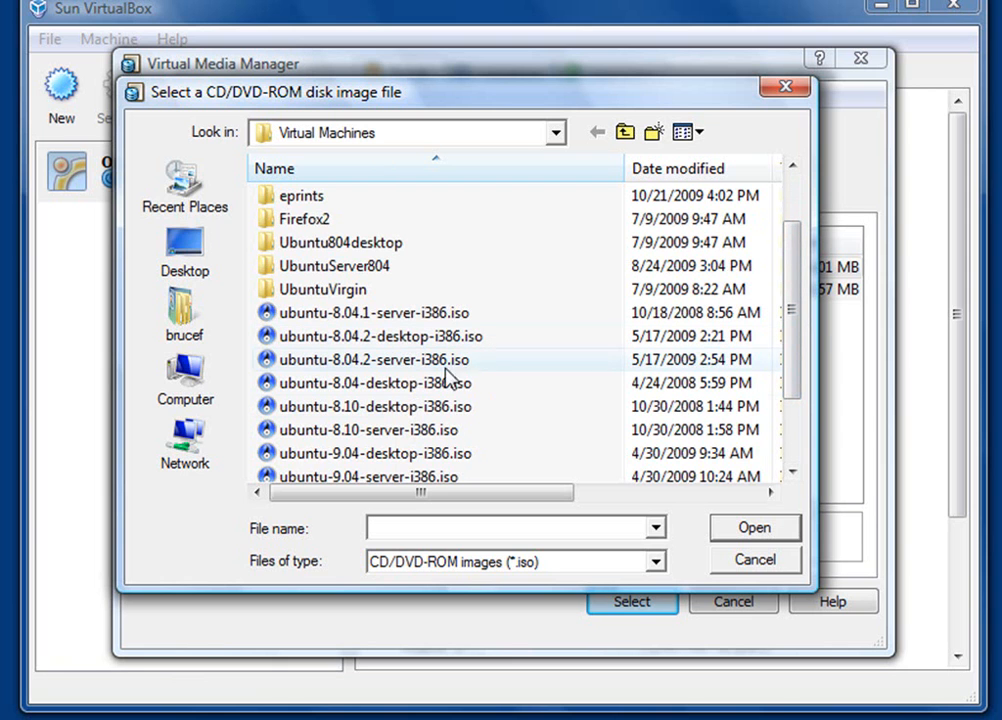
mouse_move(390, 406)
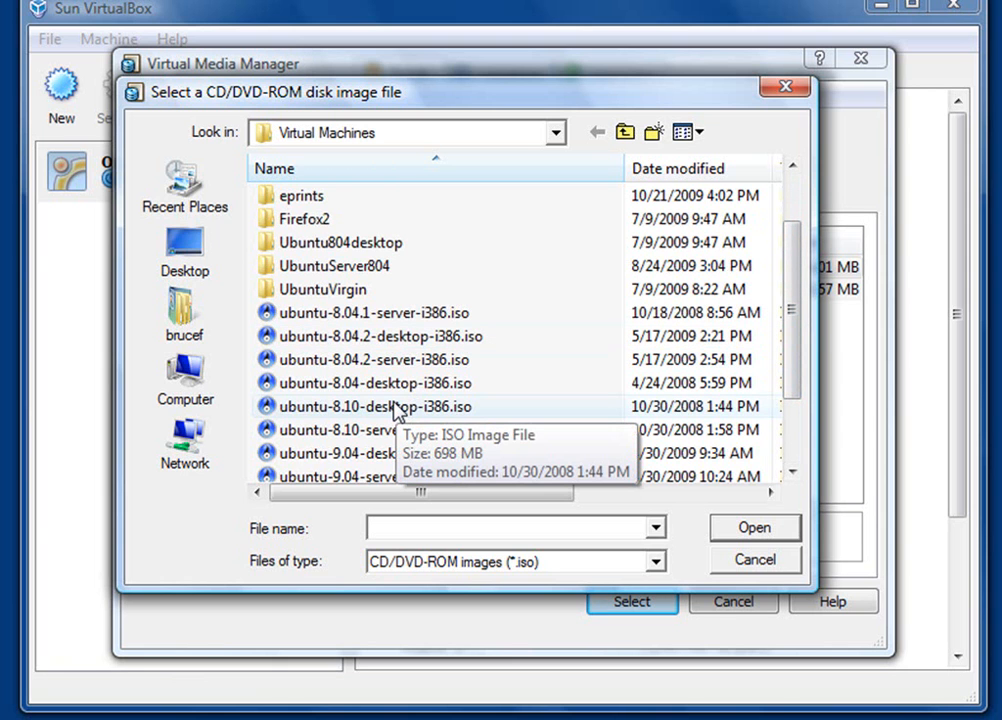
left_click(754, 559)
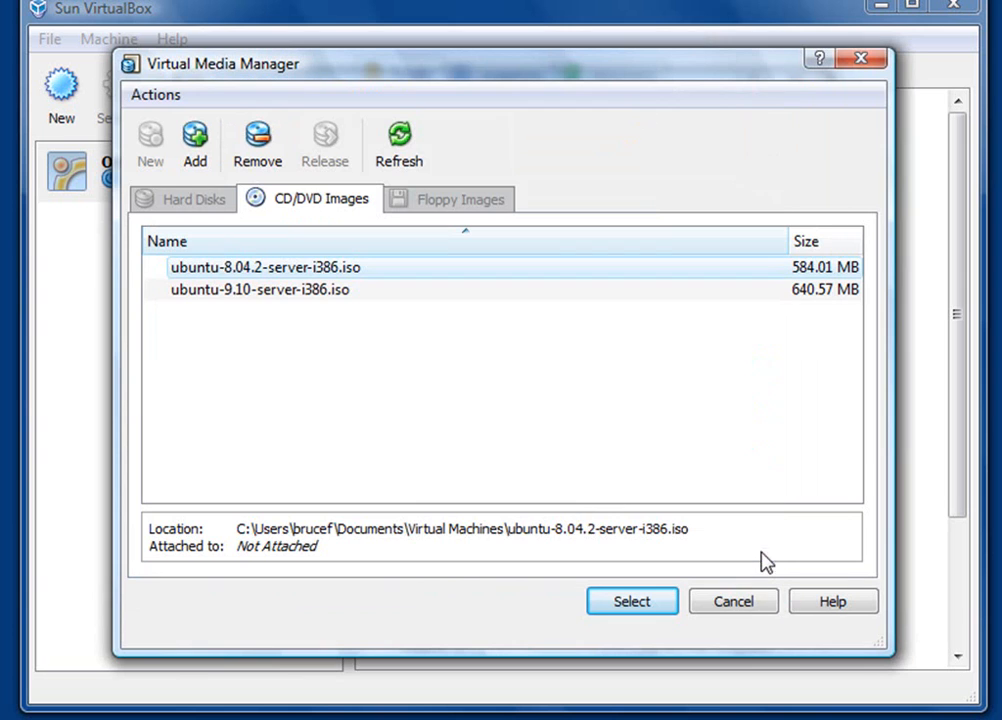
left_click(258, 289)
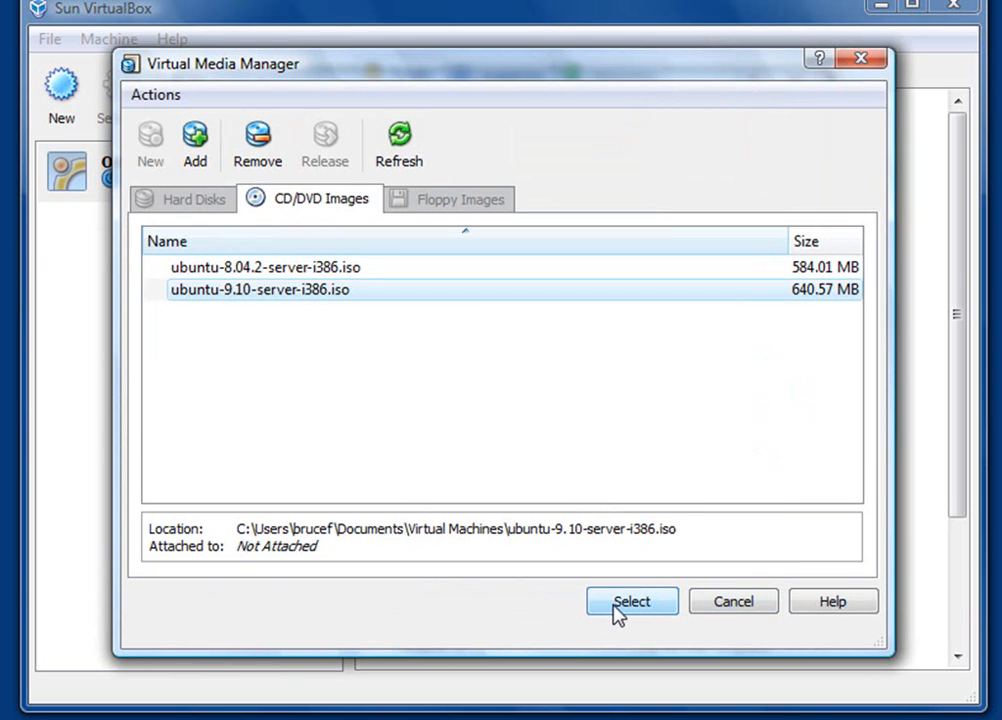
left_click(631, 601)
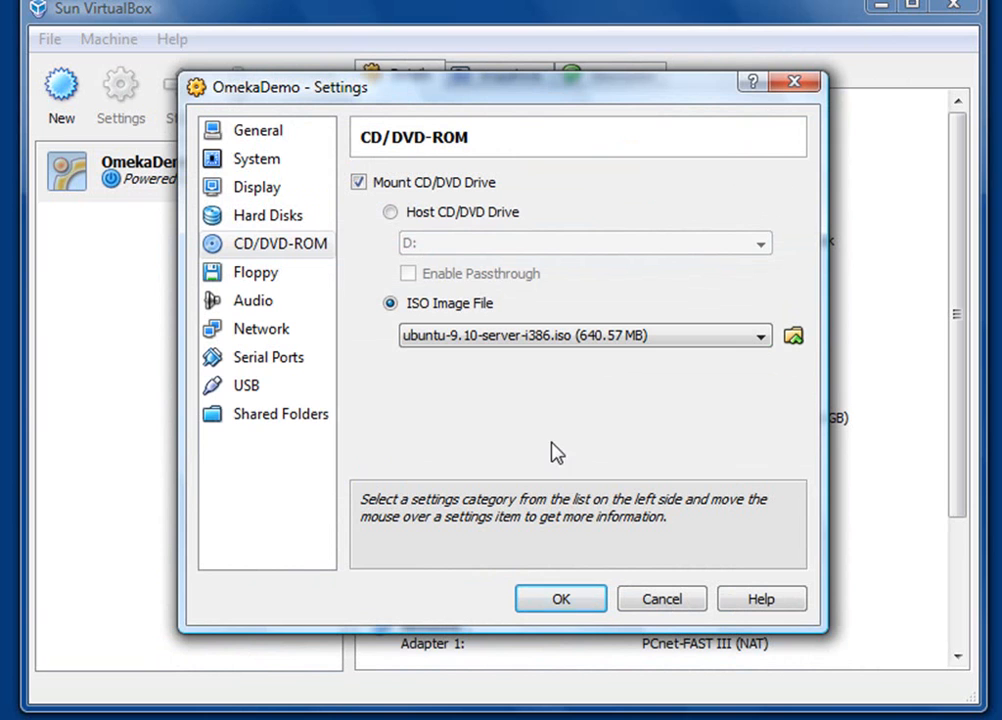
mouse_move(261, 329)
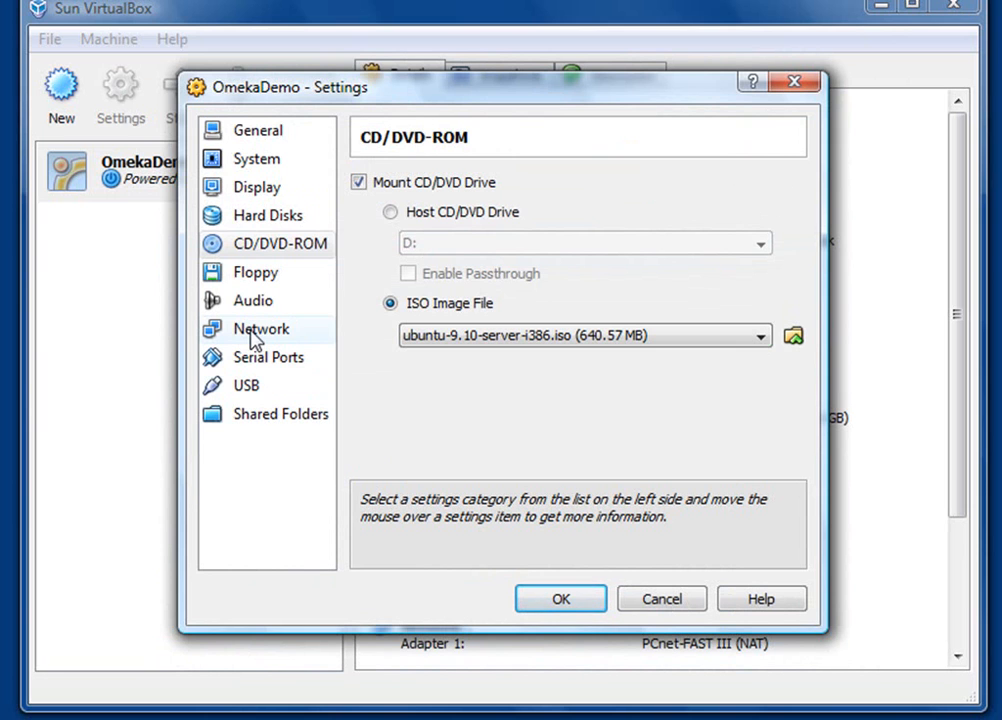
Check that Adapter 1 uses NAT, then save OmekaDemo's settings
left_click(261, 328)
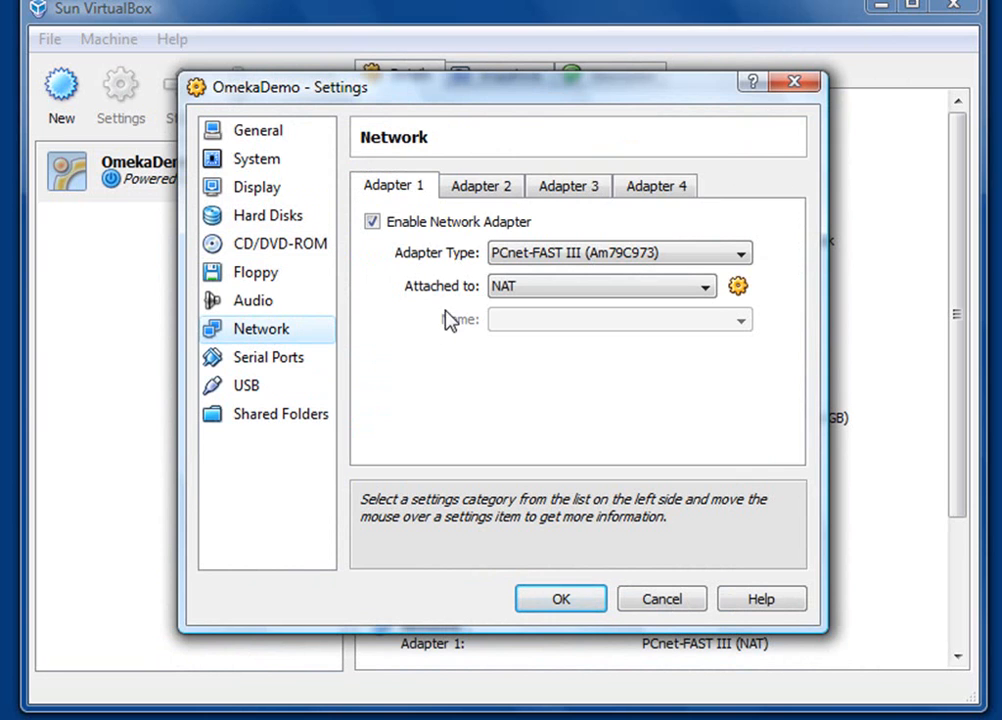
mouse_move(450, 308)
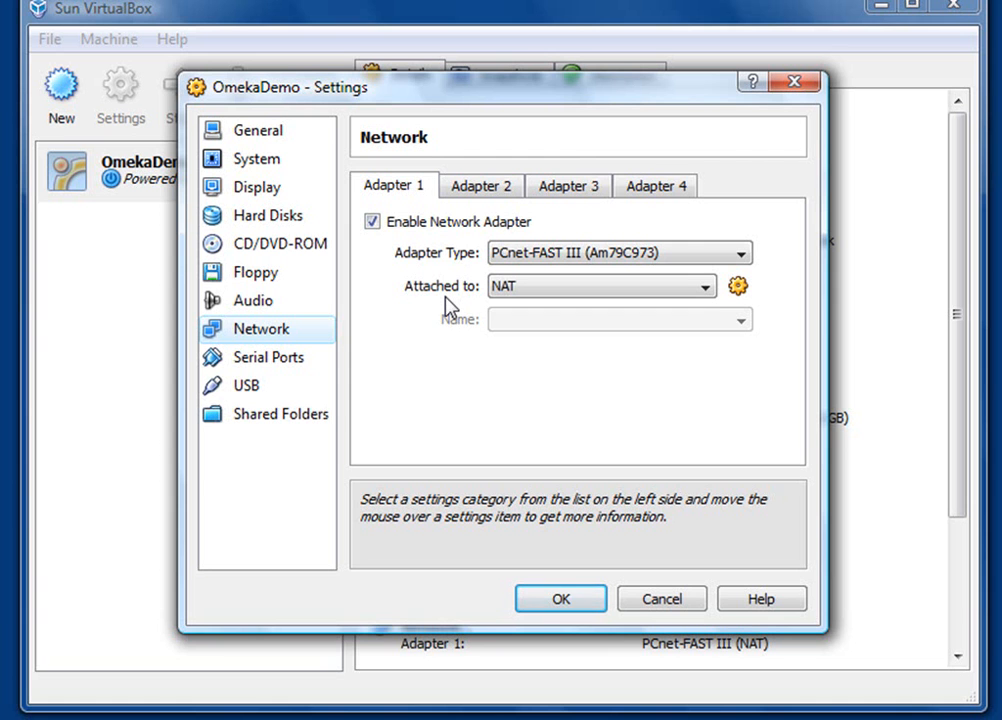
left_click(560, 598)
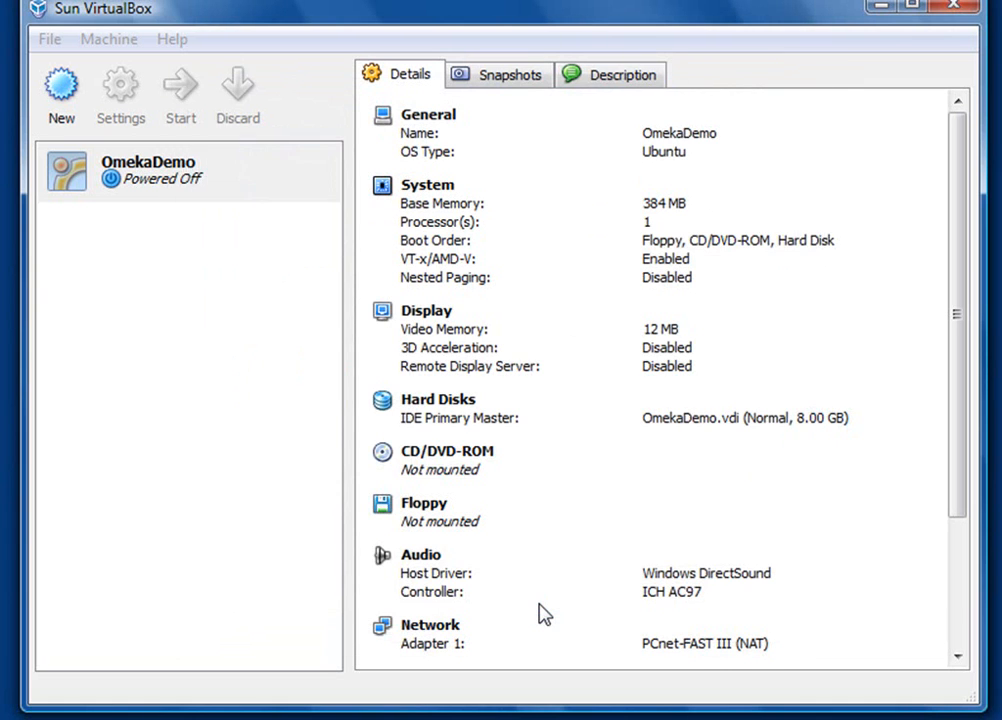
Select OmekaDemo and start it, booting from the Ubuntu 9.10 server ISO
left_click(188, 170)
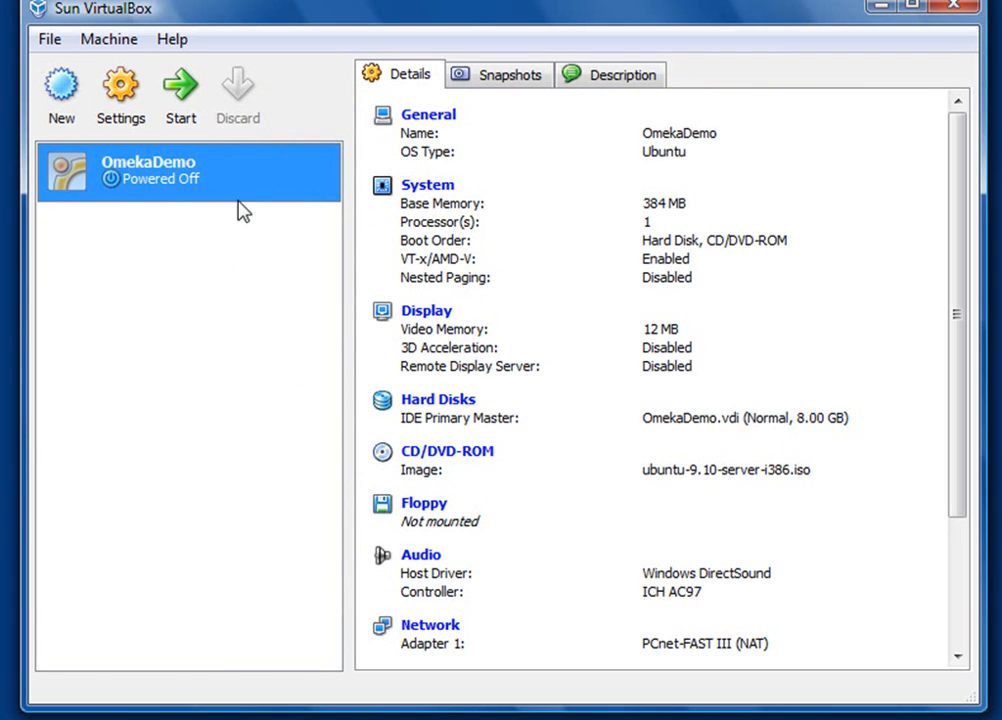
mouse_move(181, 90)
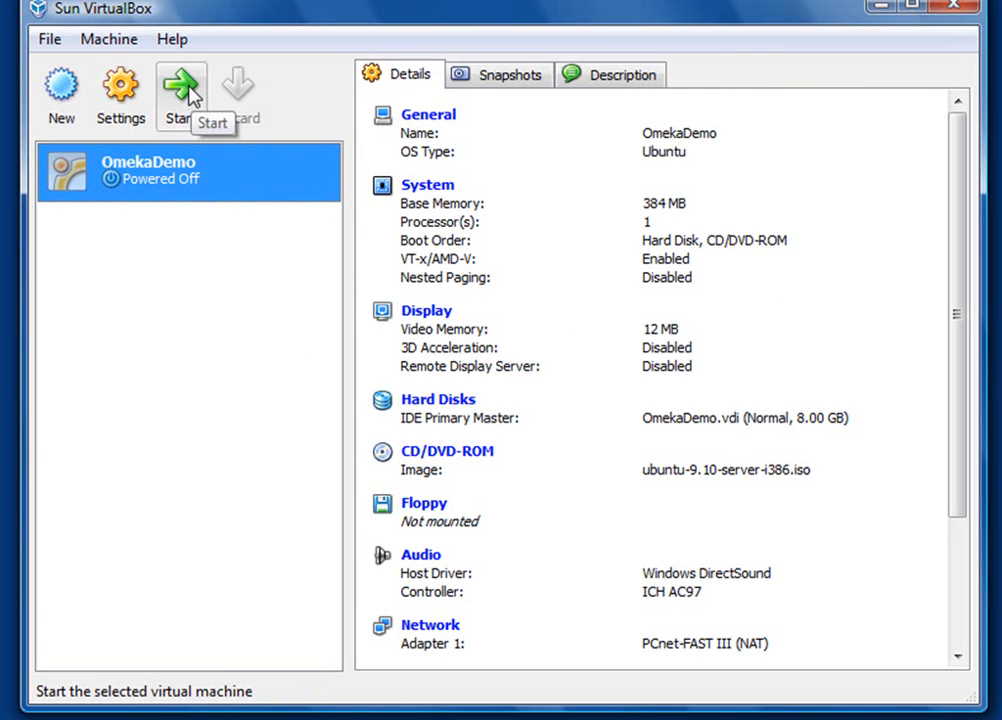
left_click(180, 90)
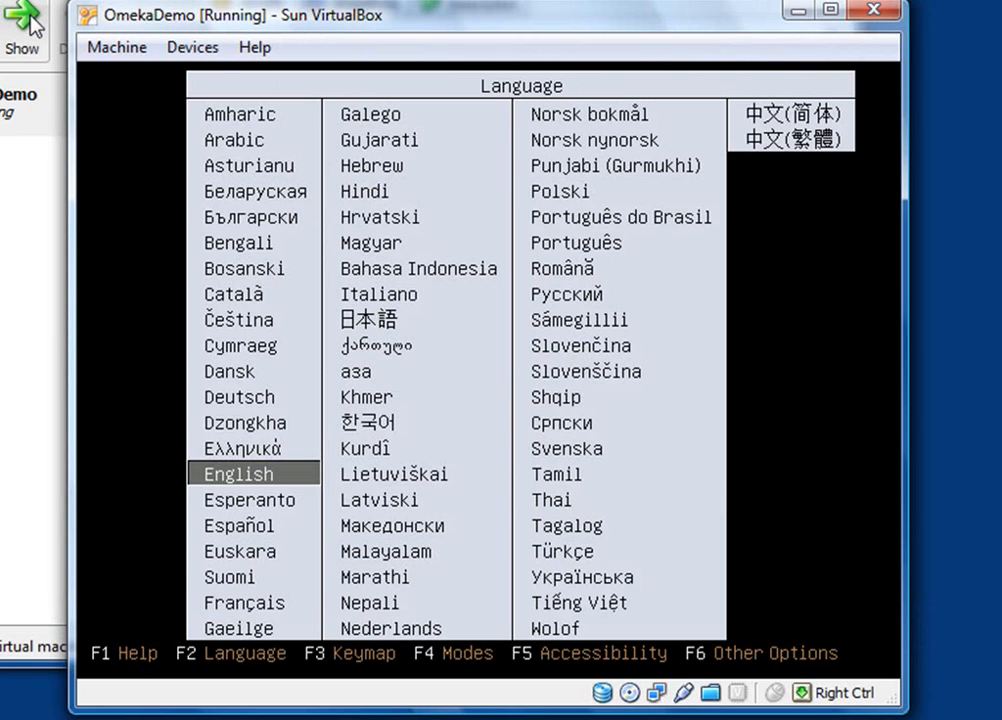
mouse_move(35, 62)
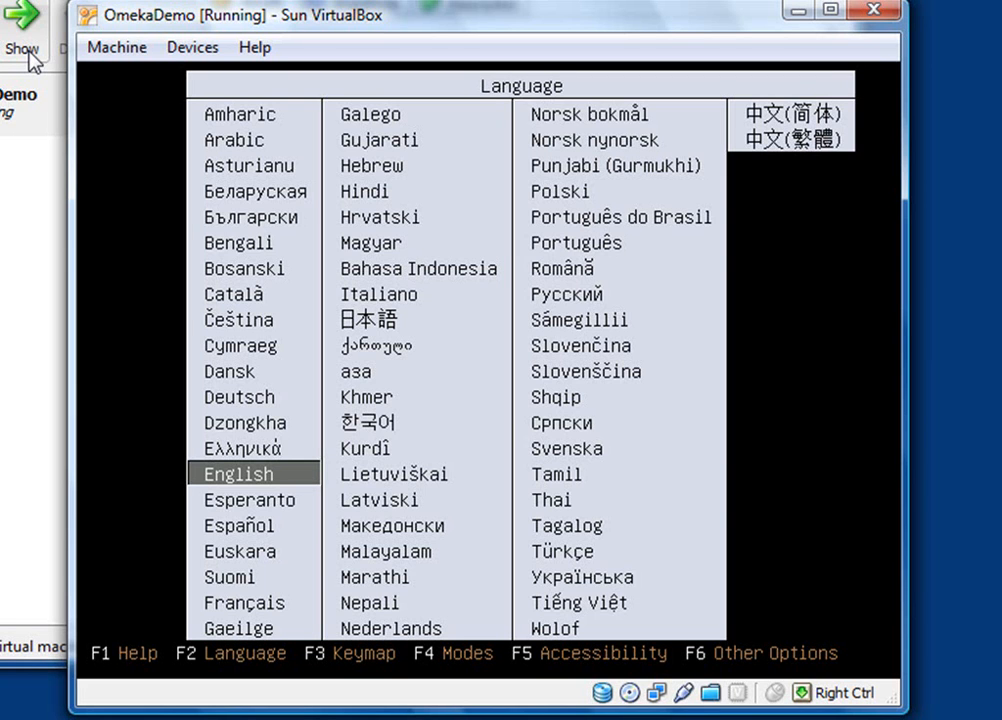
mouse_move(20, 225)
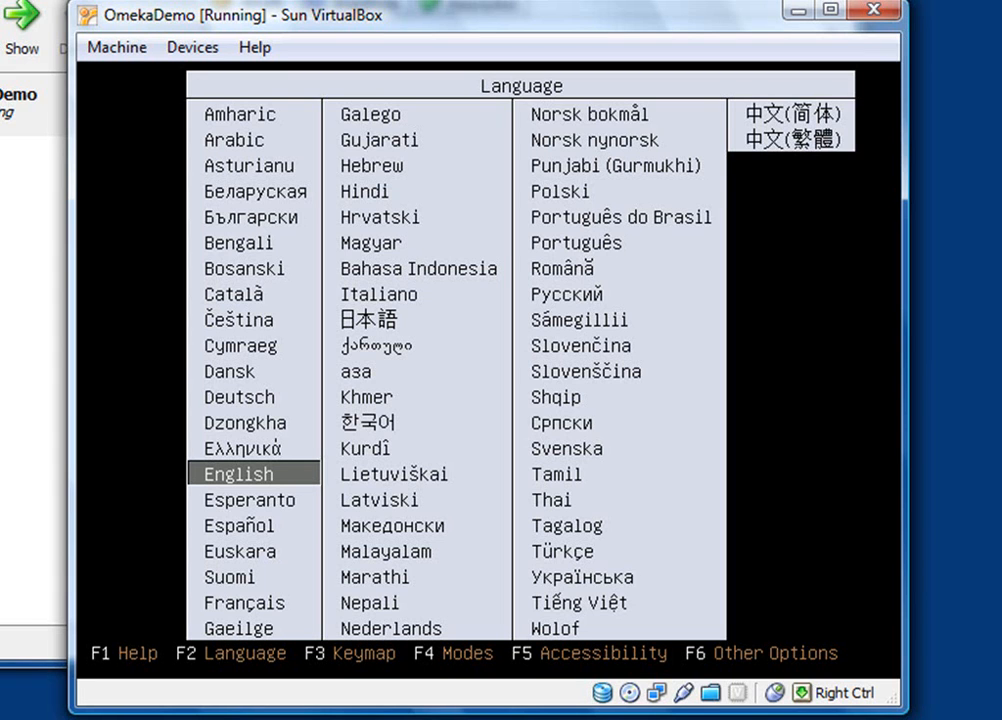
mouse_move(125, 197)
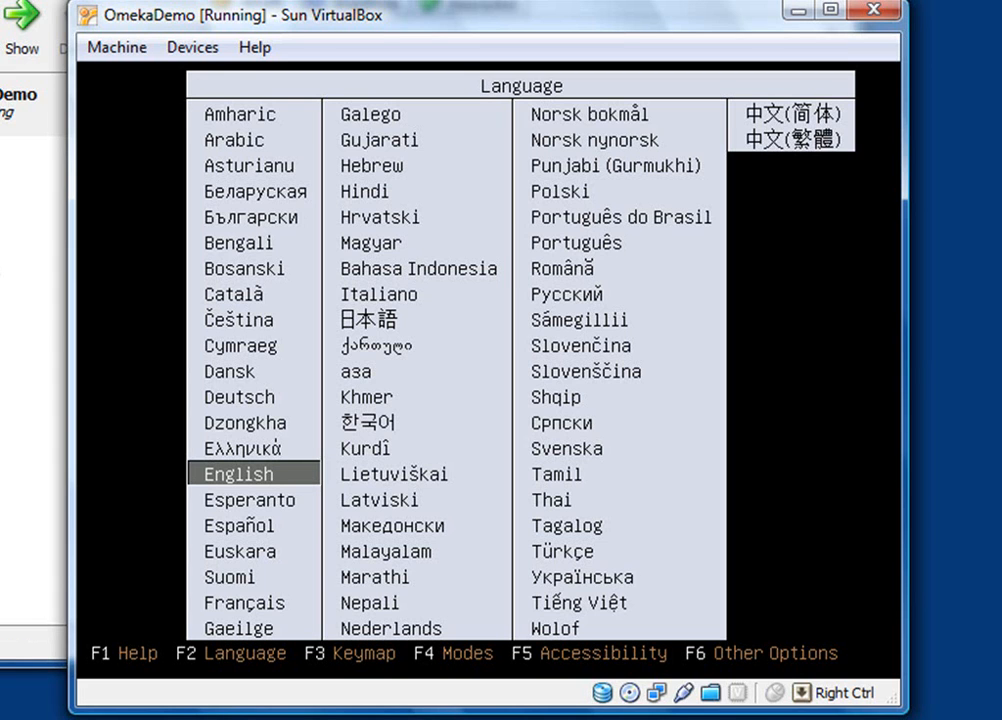
mouse_move(135, 253)
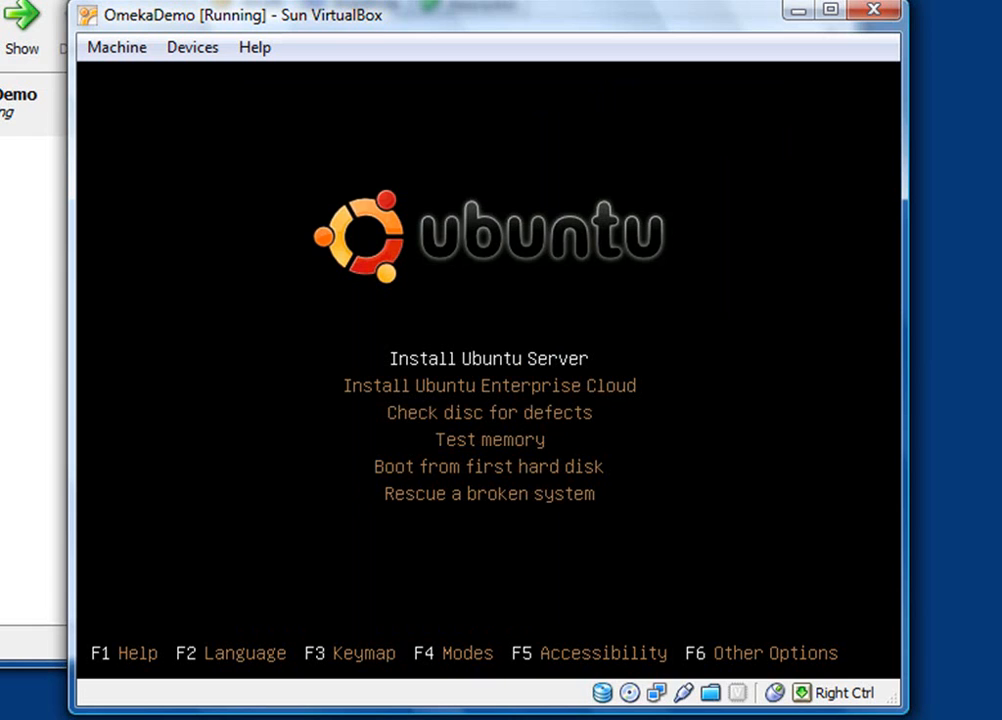
Move through the boot menu options to 'Install Ubuntu Server'
key("Down")
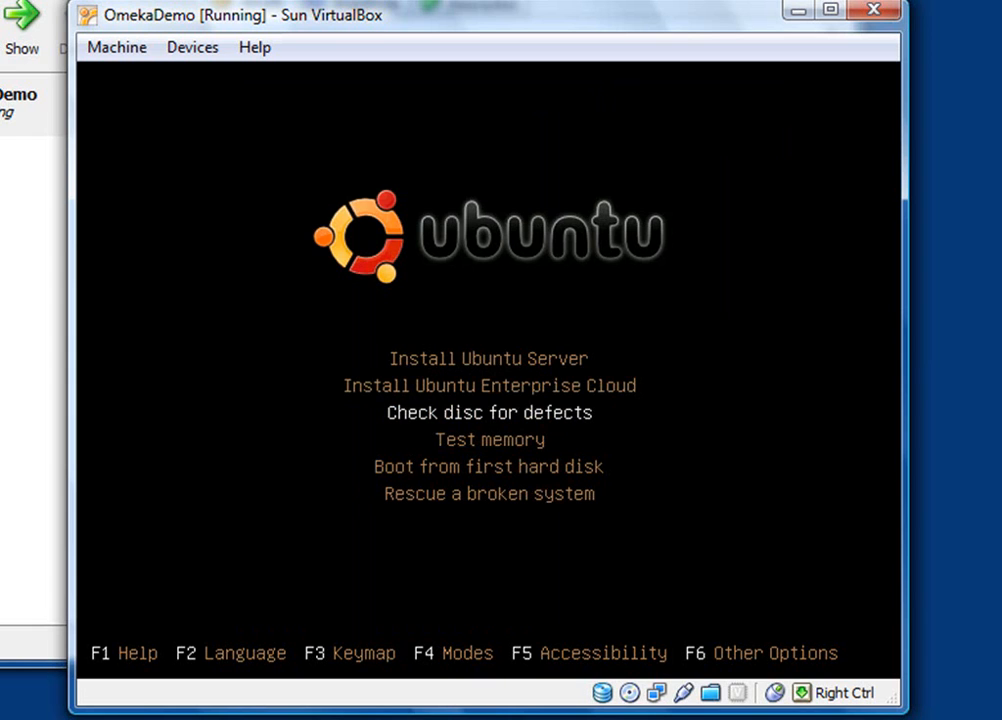
key("up")
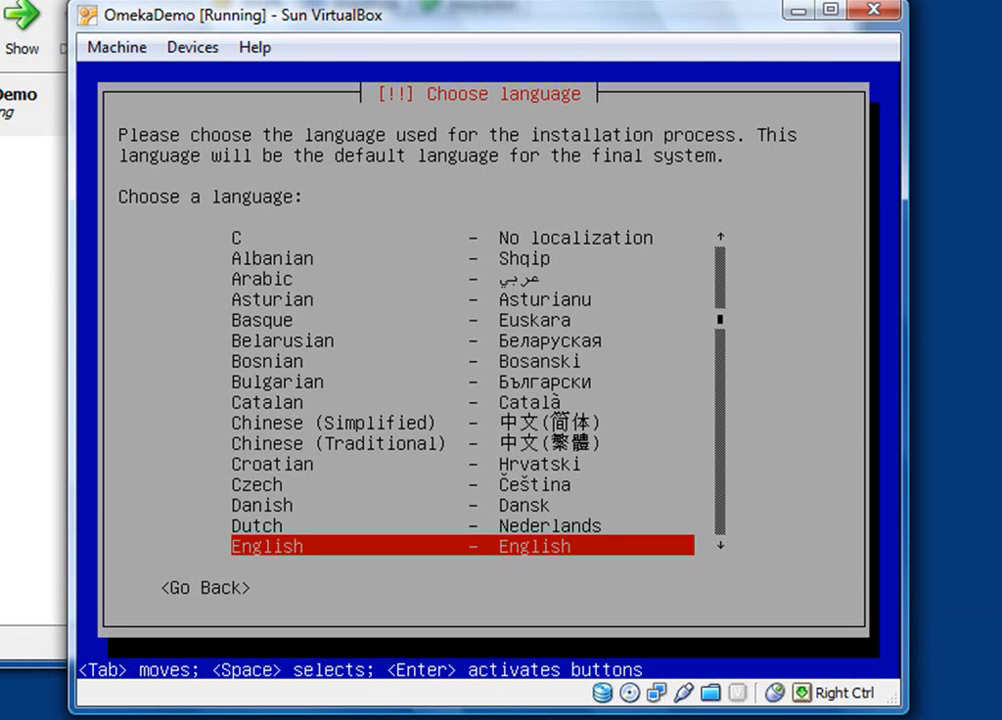
Choose English, United States, no keyboard detection, and the USA keyboard layout
key("Return")
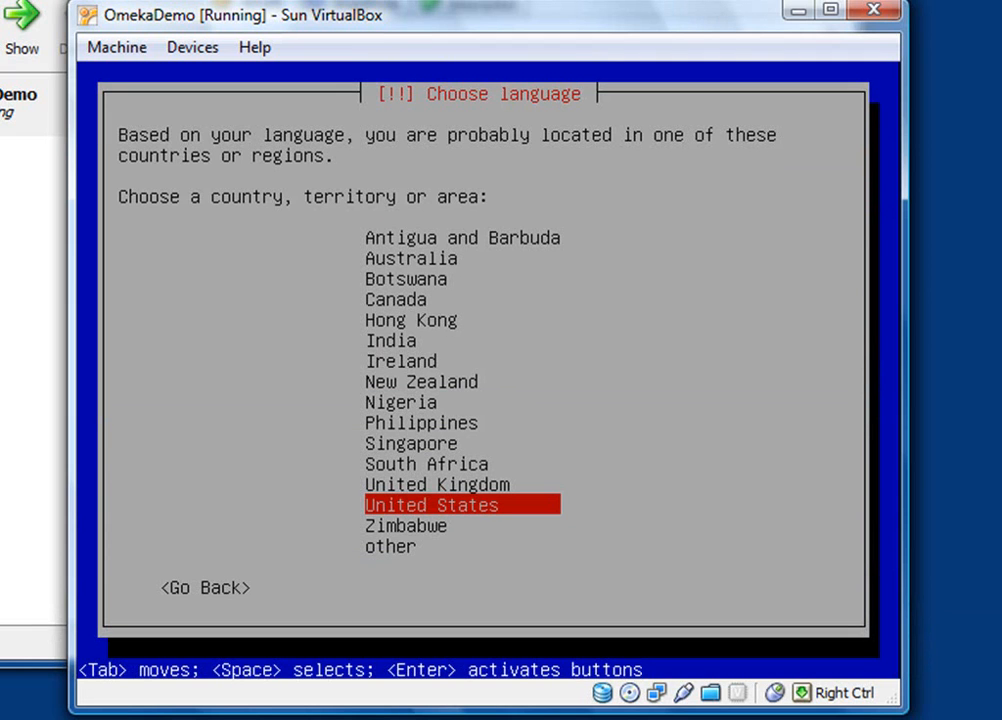
key("Return")
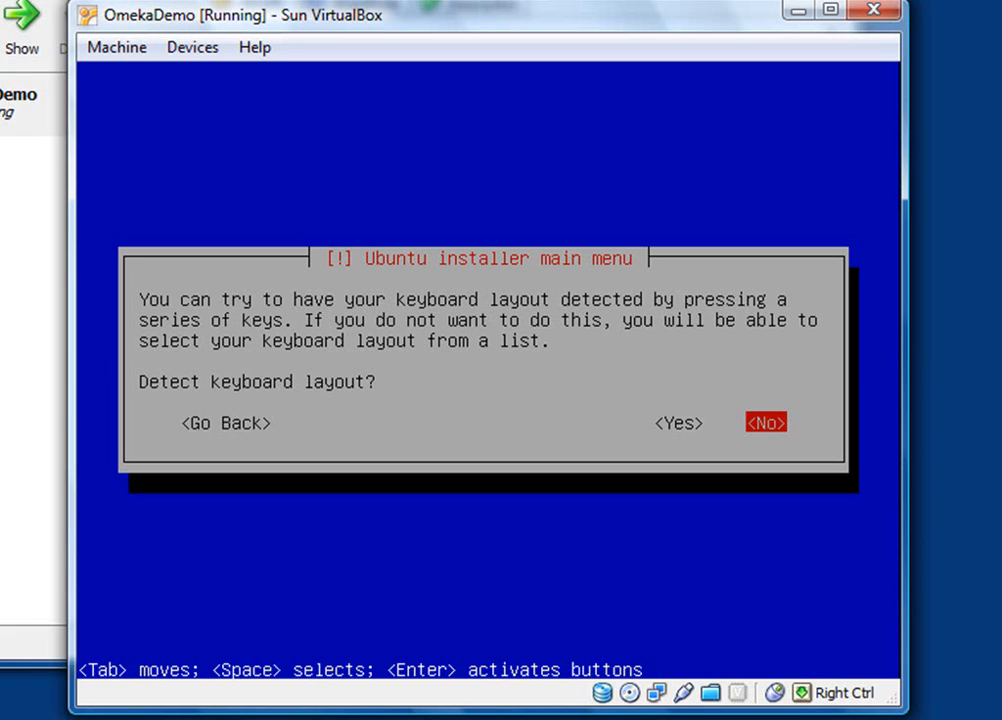
left_click(766, 422)
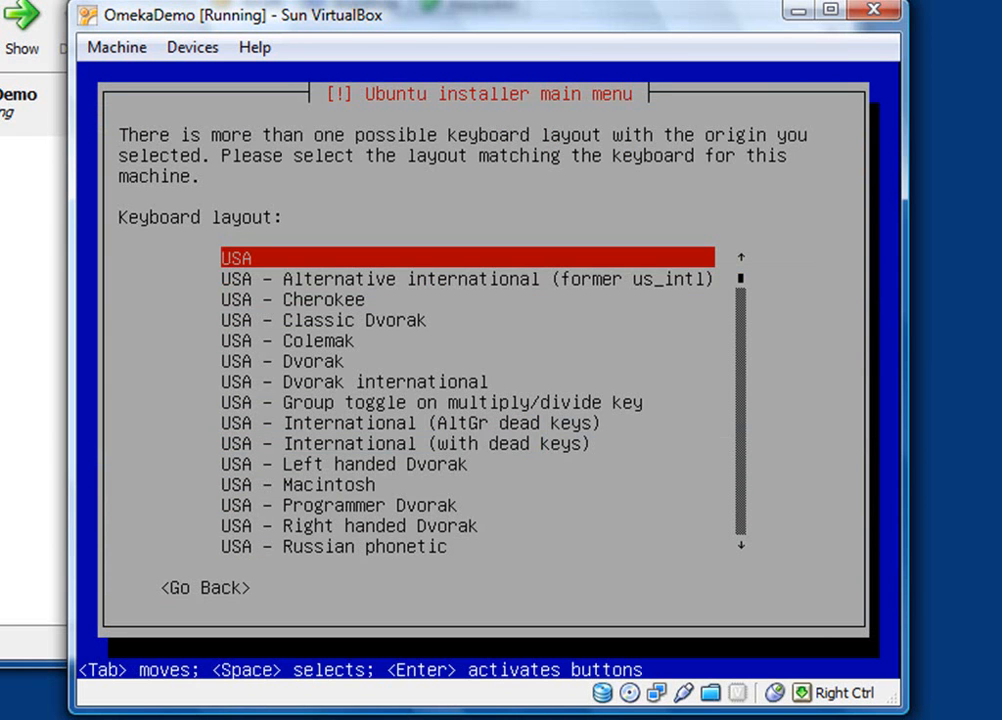
key("Return")
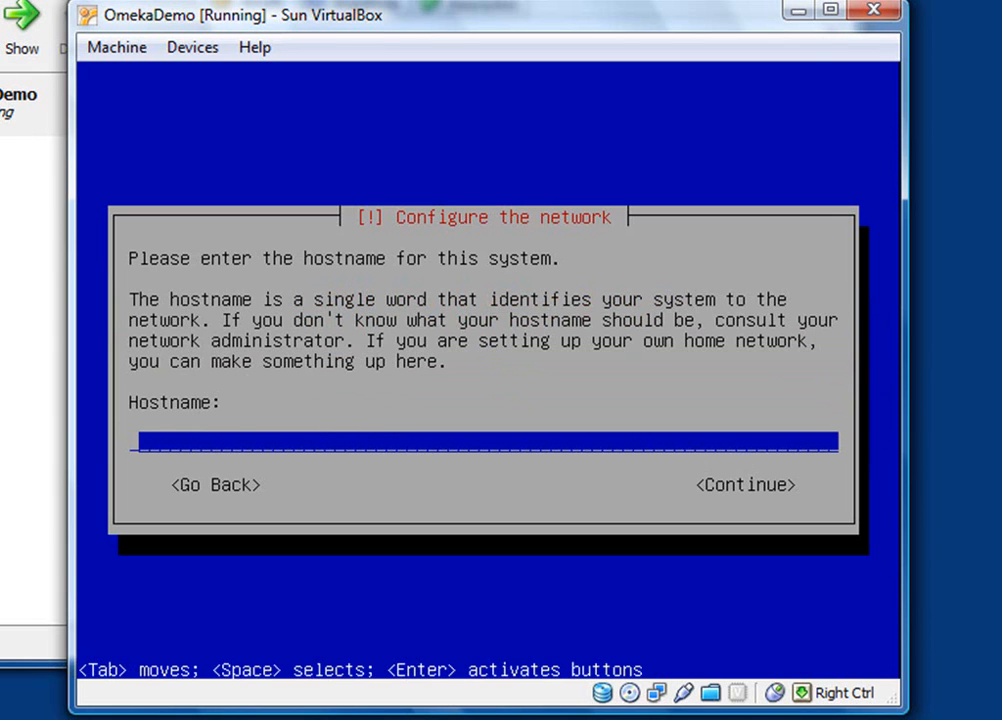
Enter 'omeka' as the hostname and continue
type("omeka")
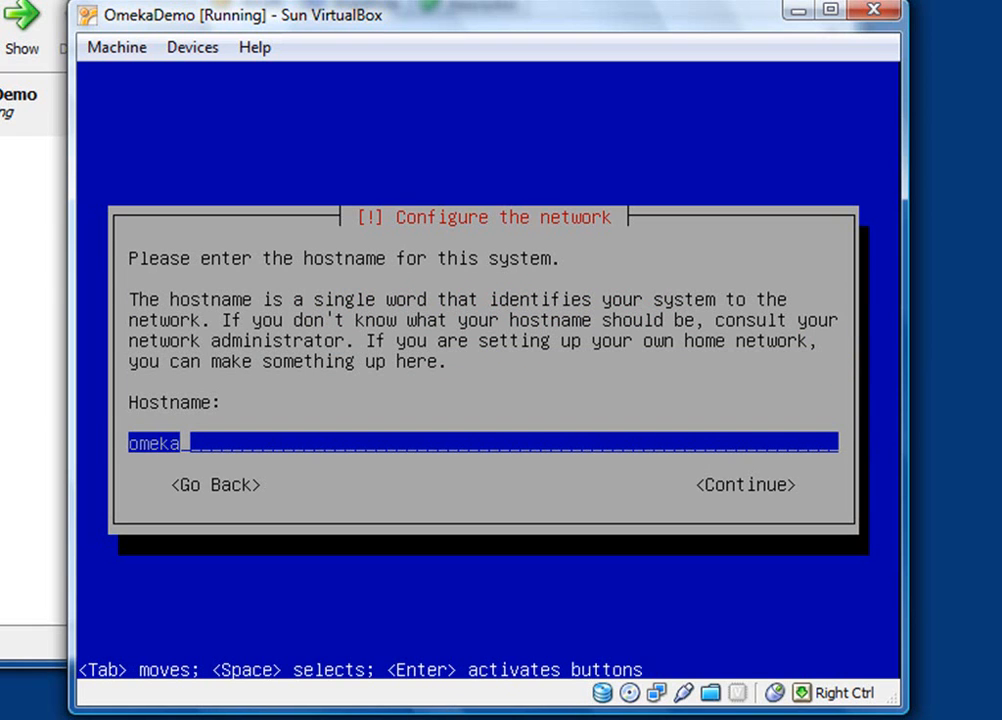
key("Tab")
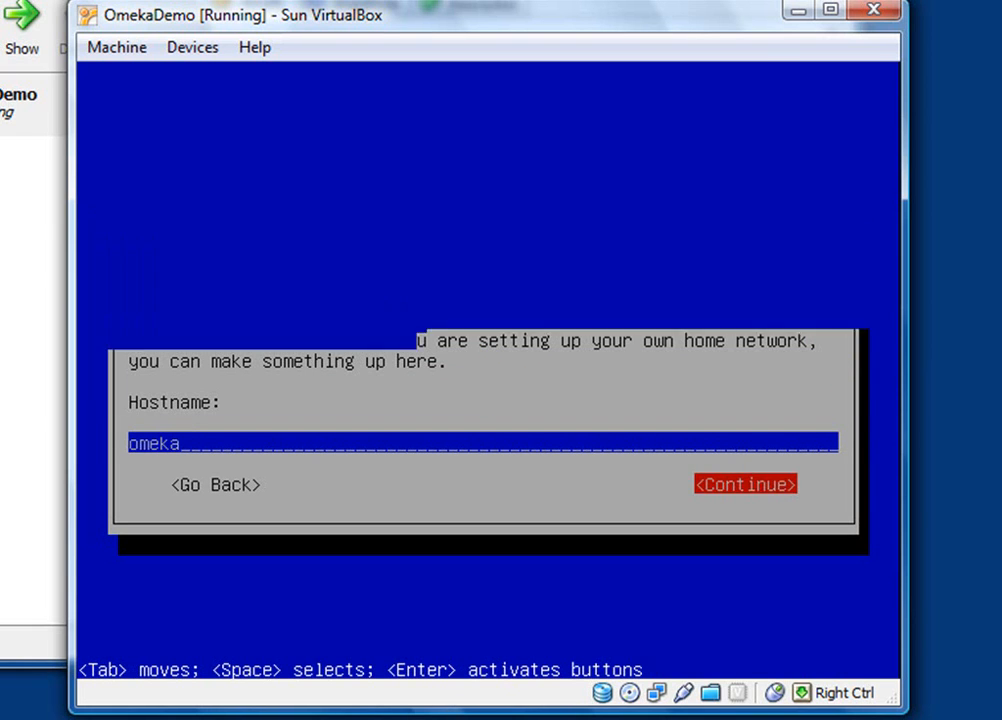
left_click(745, 484)
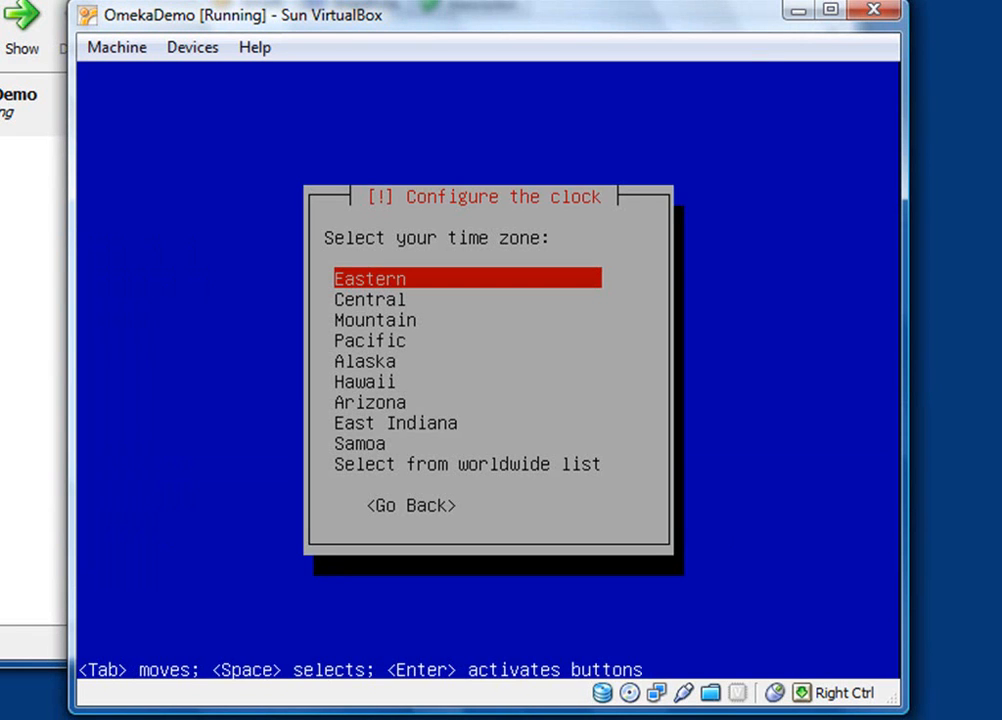
Select Arizona as the time zone, then highlight 'Guided - use entire disk'
key("Down")
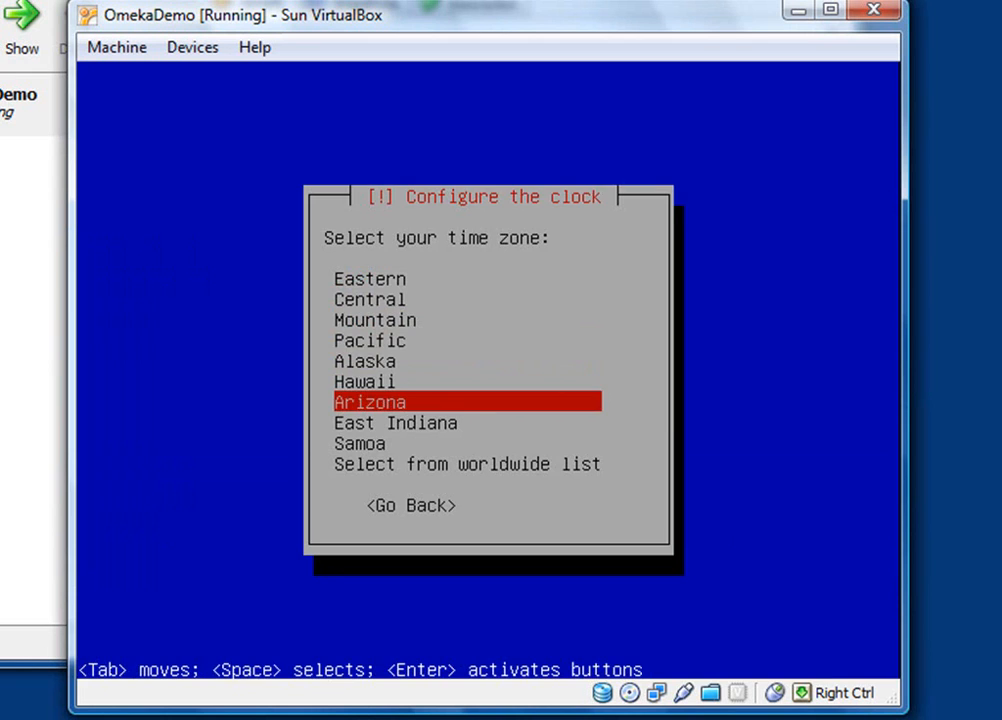
key("Return")
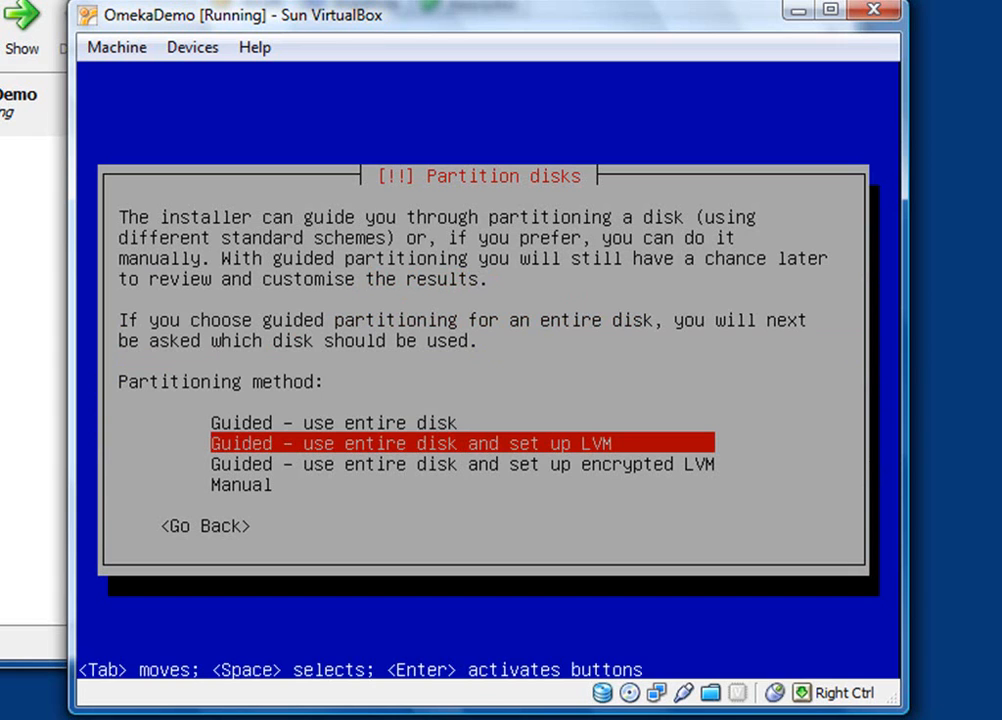
key("Up")
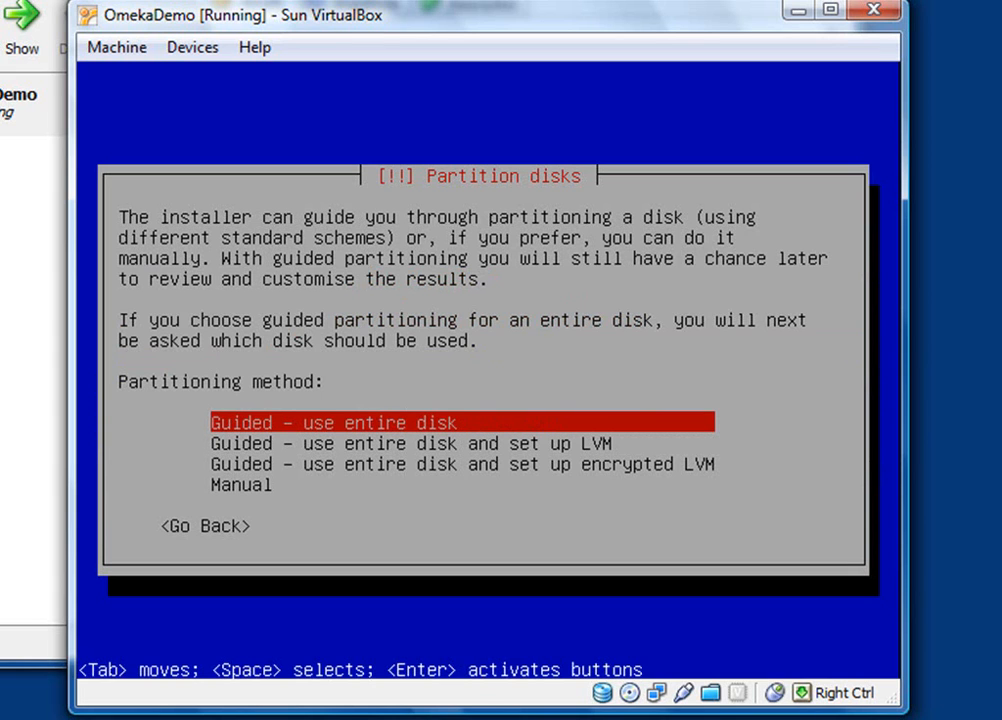